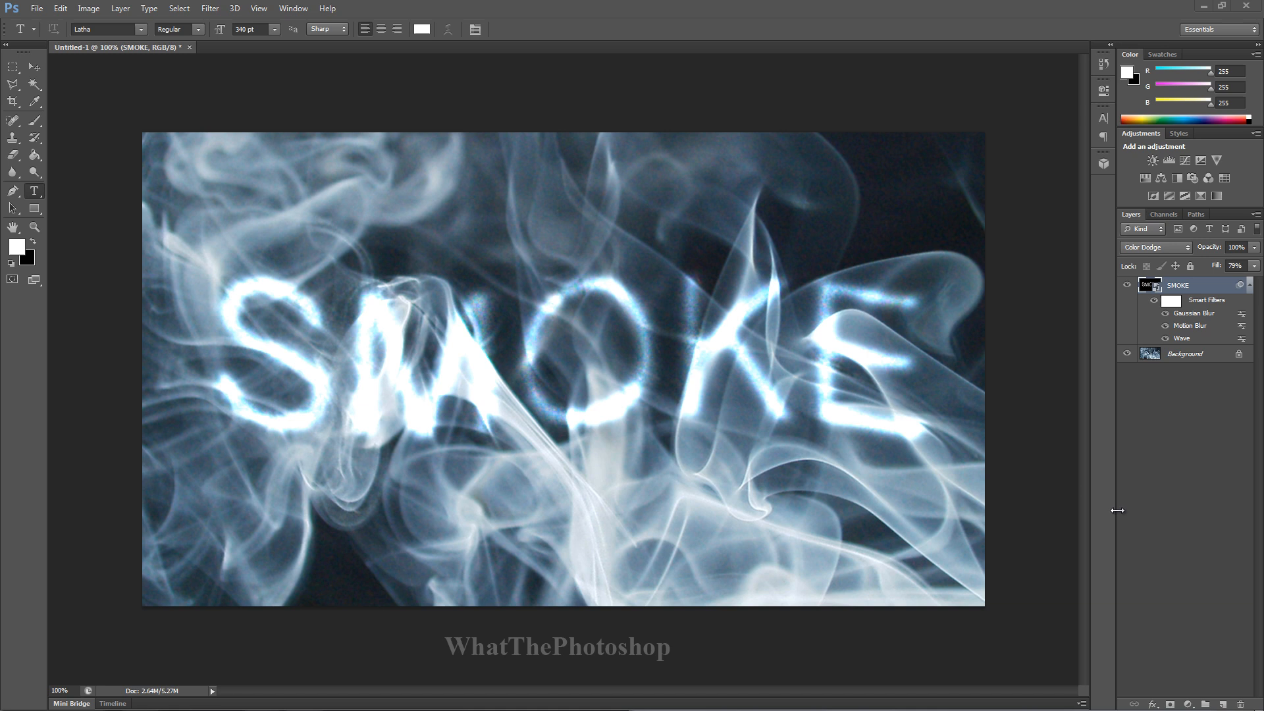
{"action": "mouse_move", "coordinate": [1127, 460]}
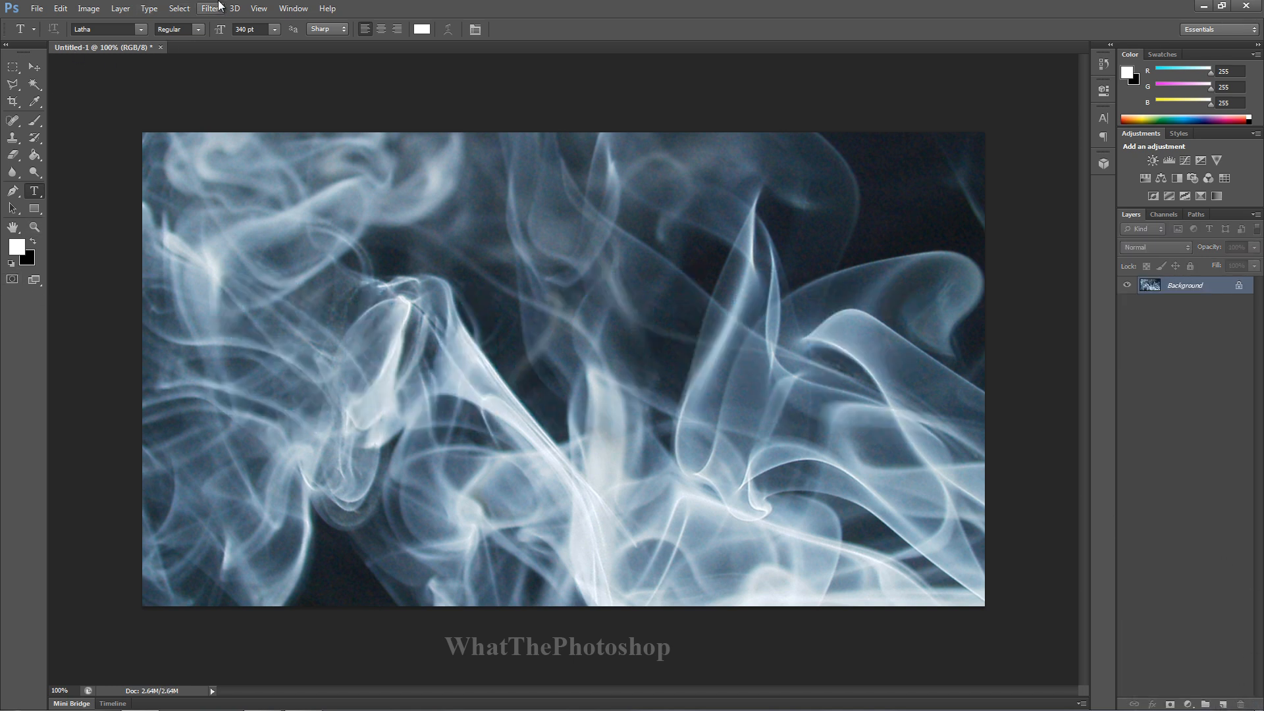
{"action": "mouse_move", "coordinate": [452, 347]}
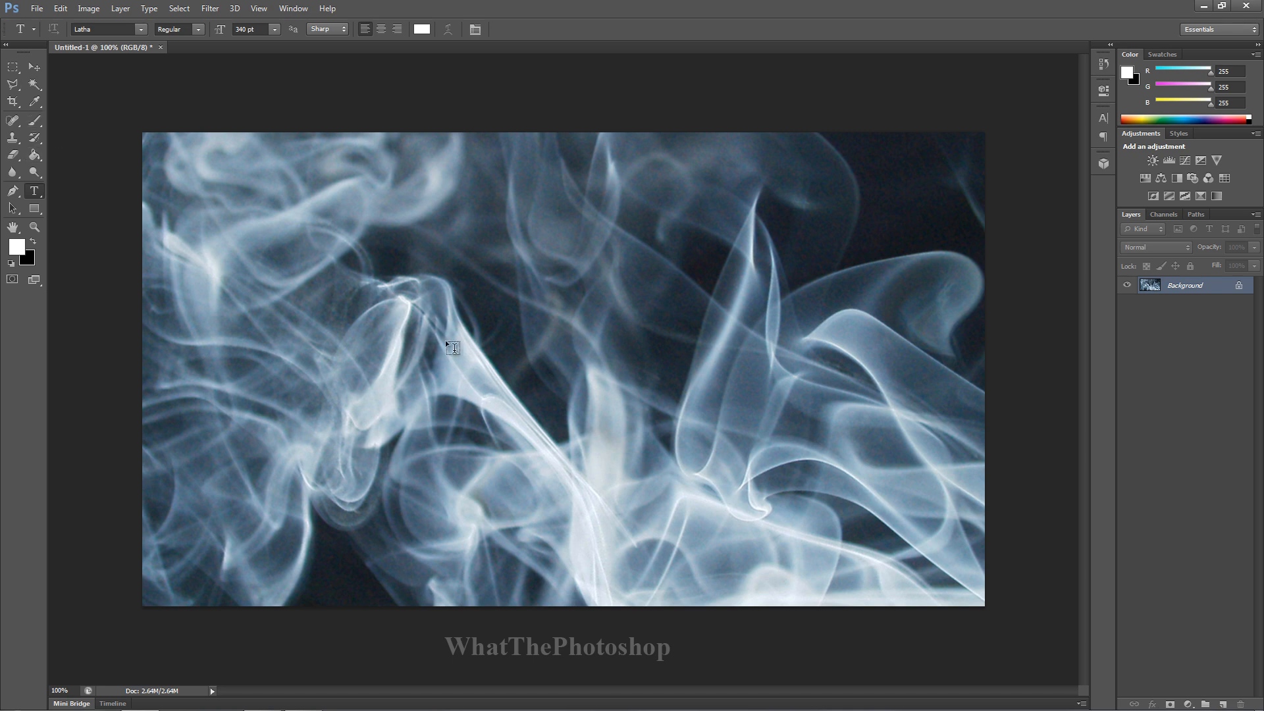
{"action": "mouse_move", "coordinate": [4, 161]}
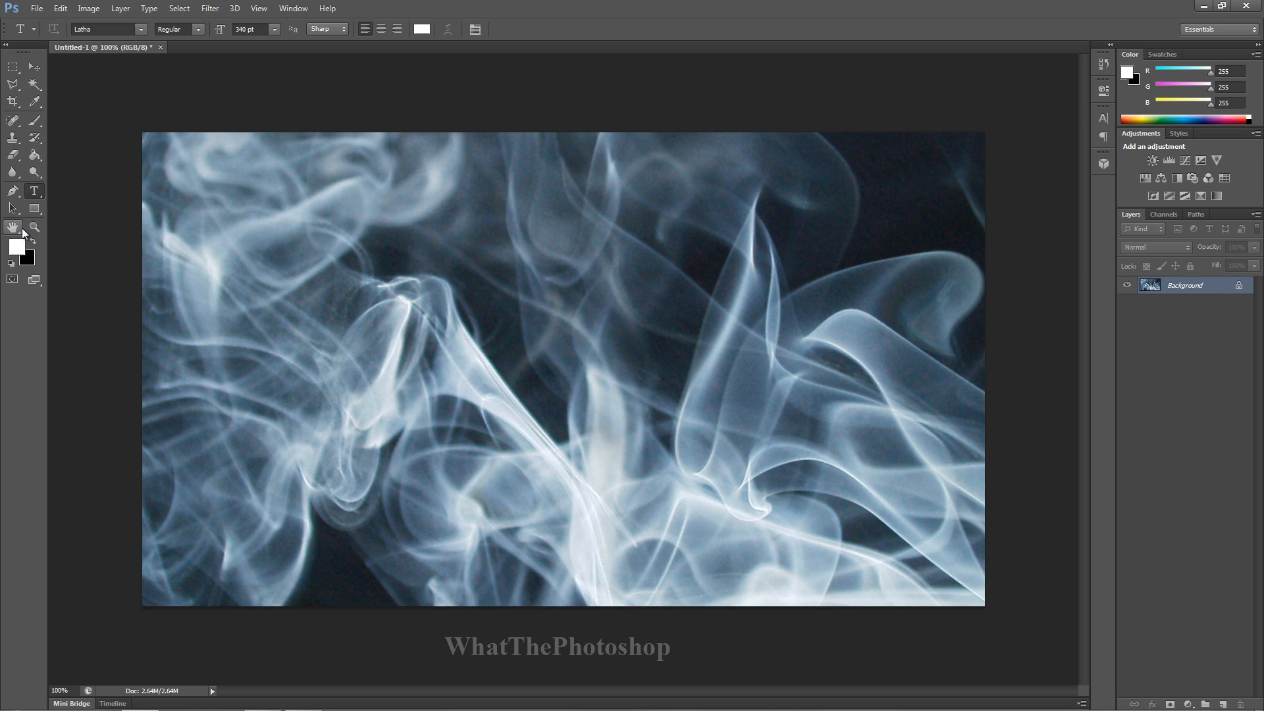
- Set the foreground to black, add Layer 1 and fill it solid black with Paint Bucket
{"action": "left_click", "coordinate": [12, 155]}
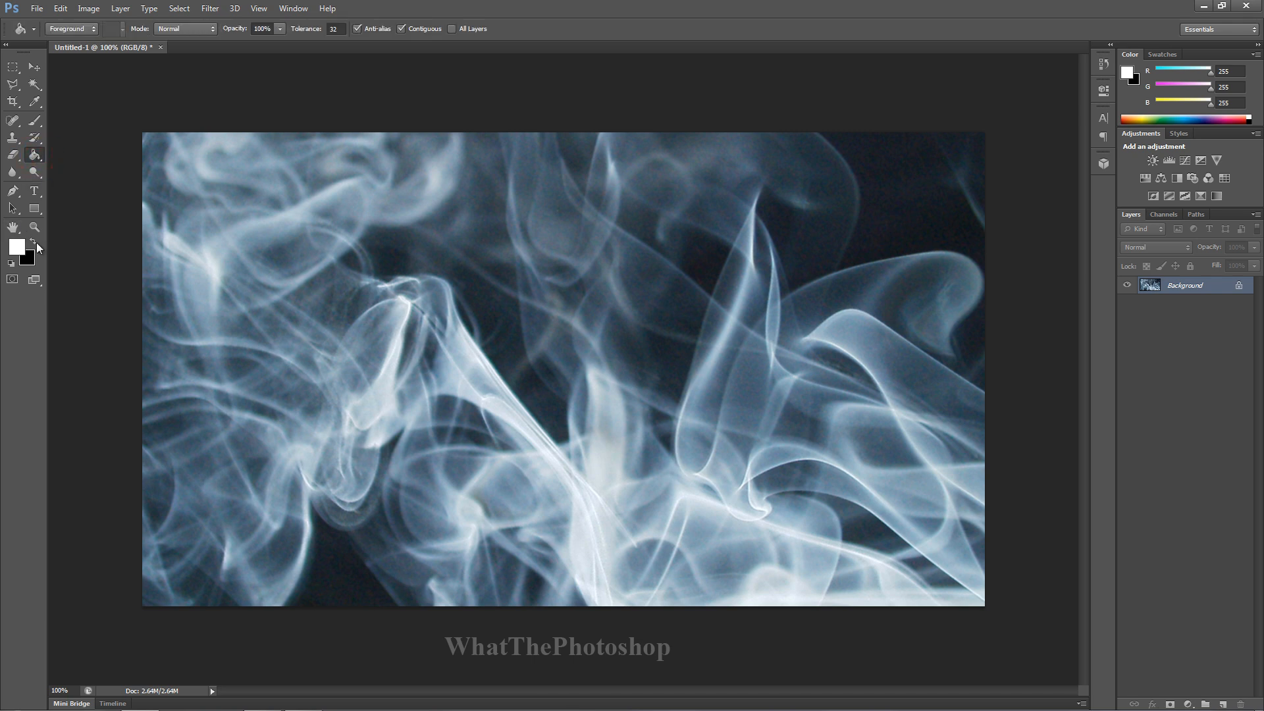
{"action": "left_click", "coordinate": [16, 247]}
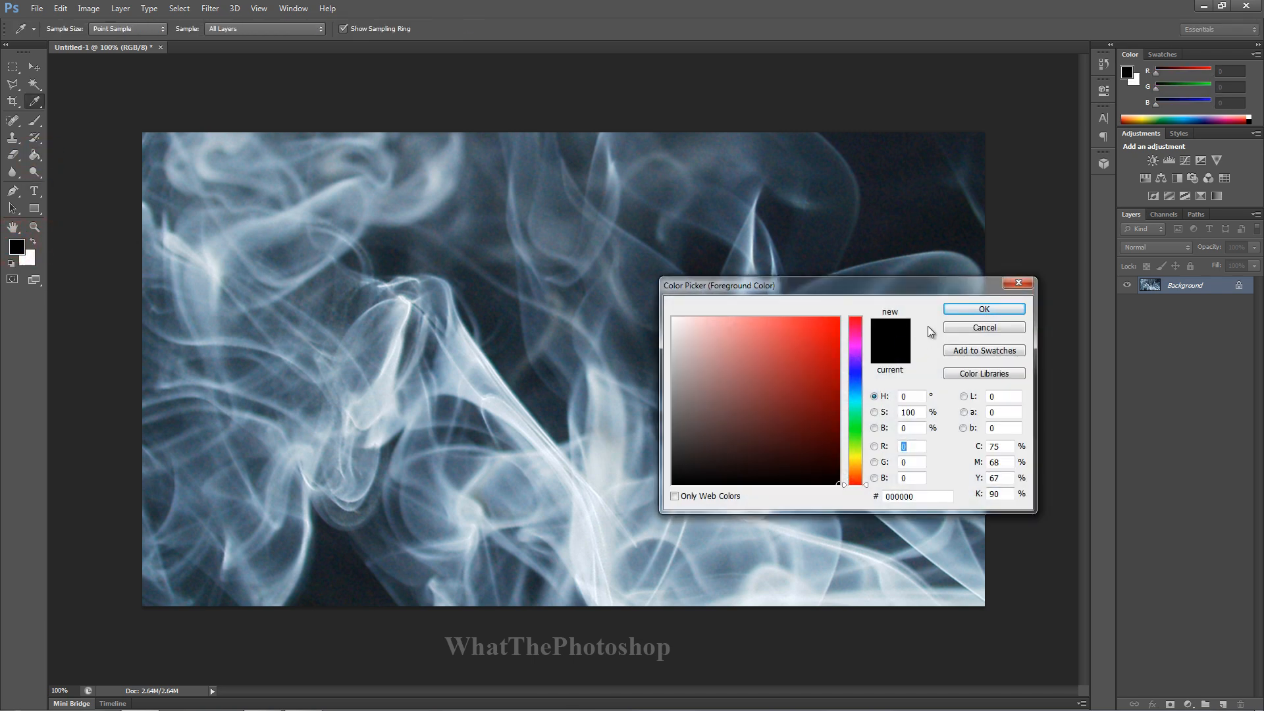
{"action": "left_click", "coordinate": [981, 308]}
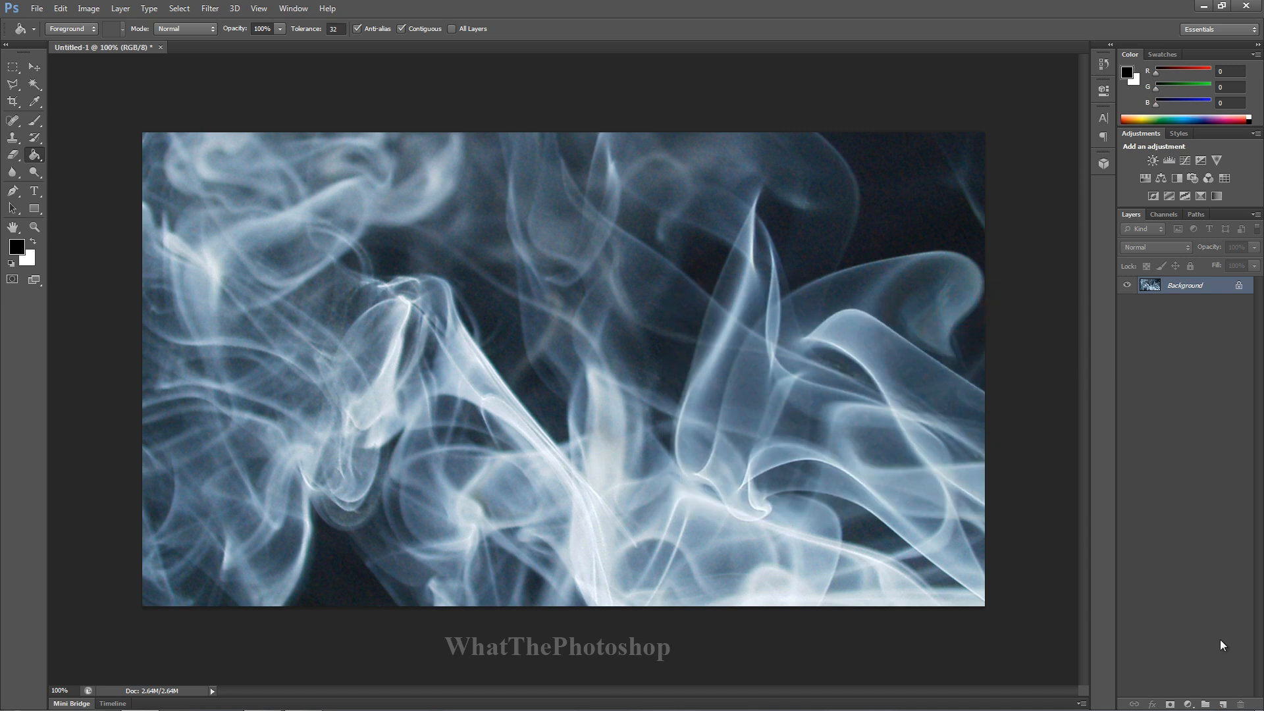
{"action": "left_click", "coordinate": [1224, 704]}
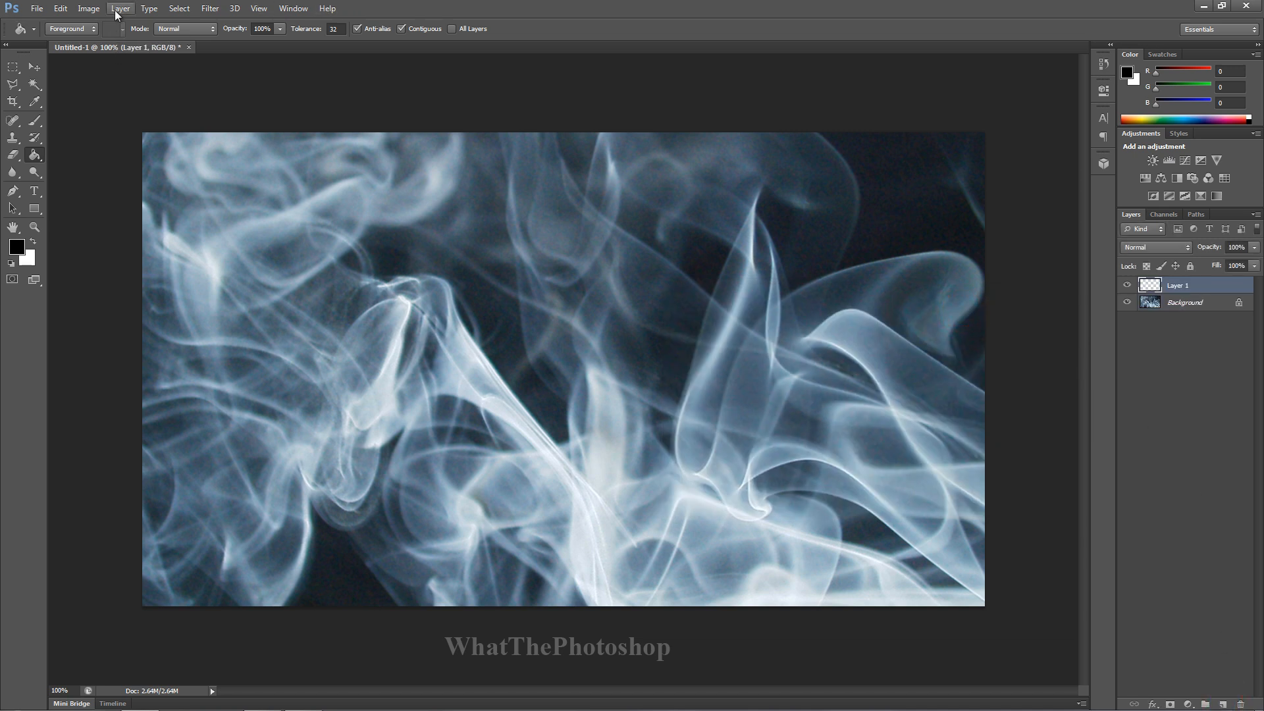
{"action": "left_click", "coordinate": [119, 8]}
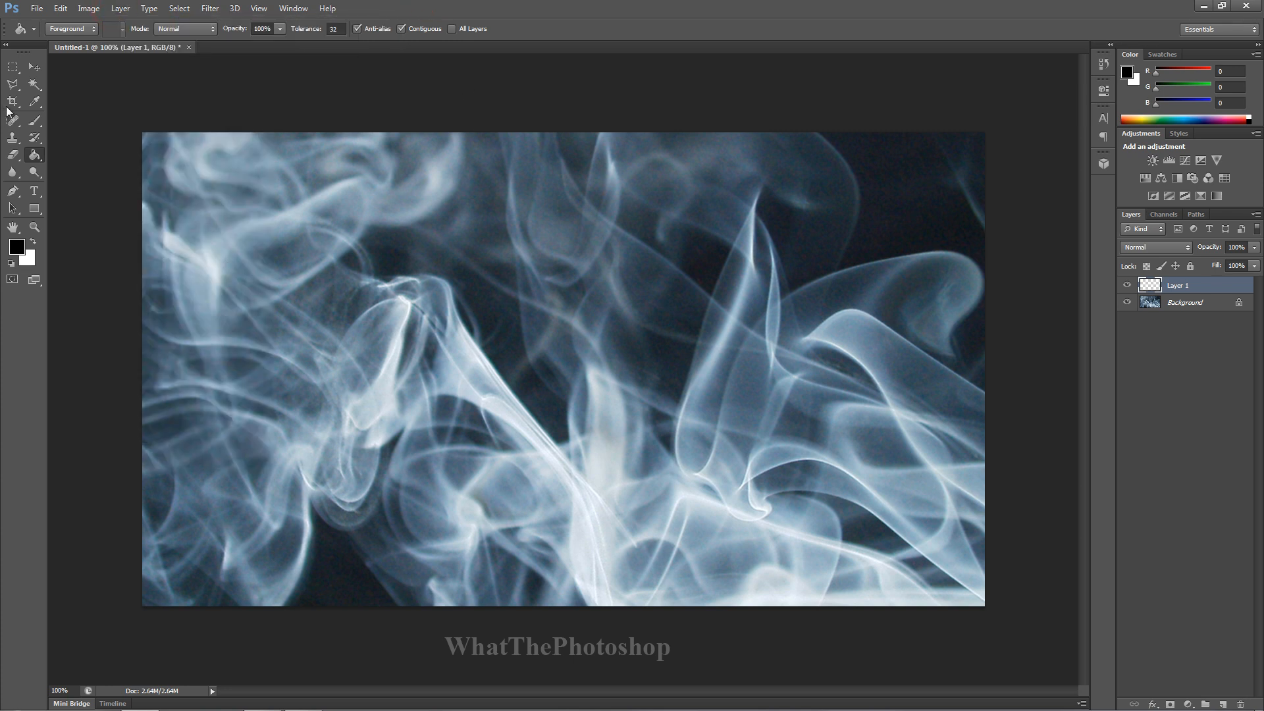
{"action": "left_click", "coordinate": [13, 155]}
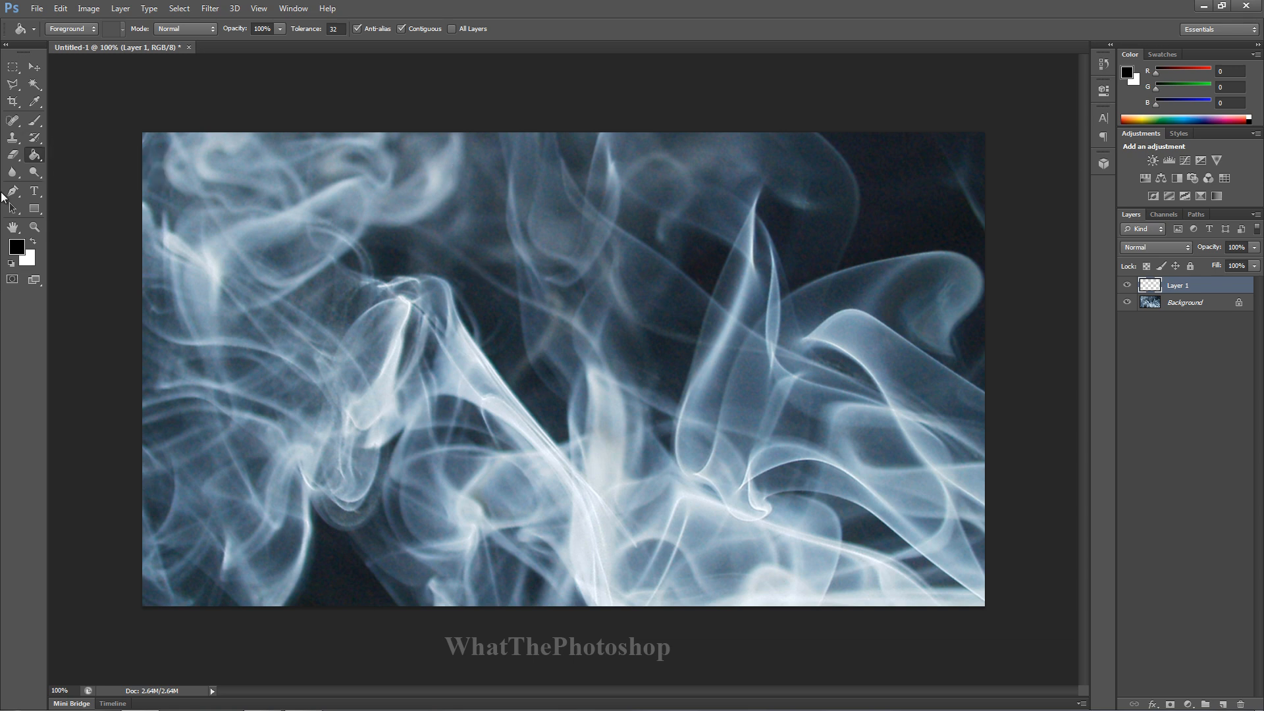
{"action": "left_click", "coordinate": [592, 259]}
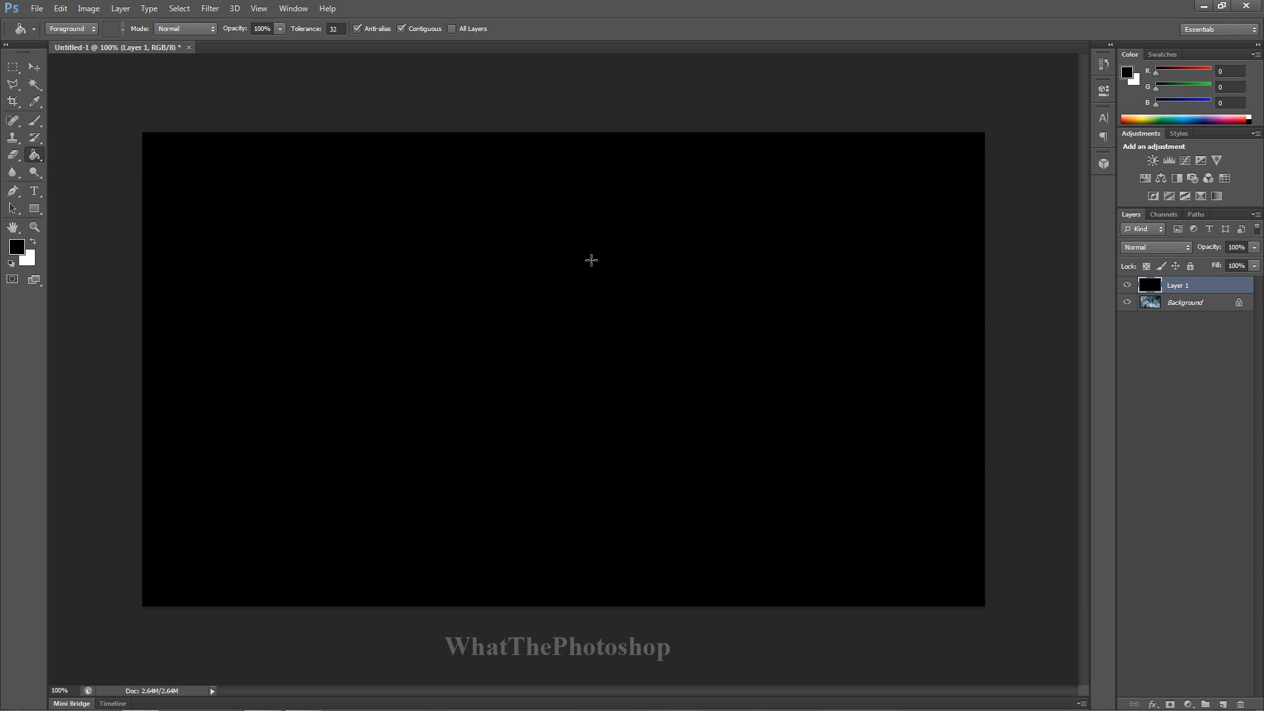
{"action": "mouse_move", "coordinate": [55, 89]}
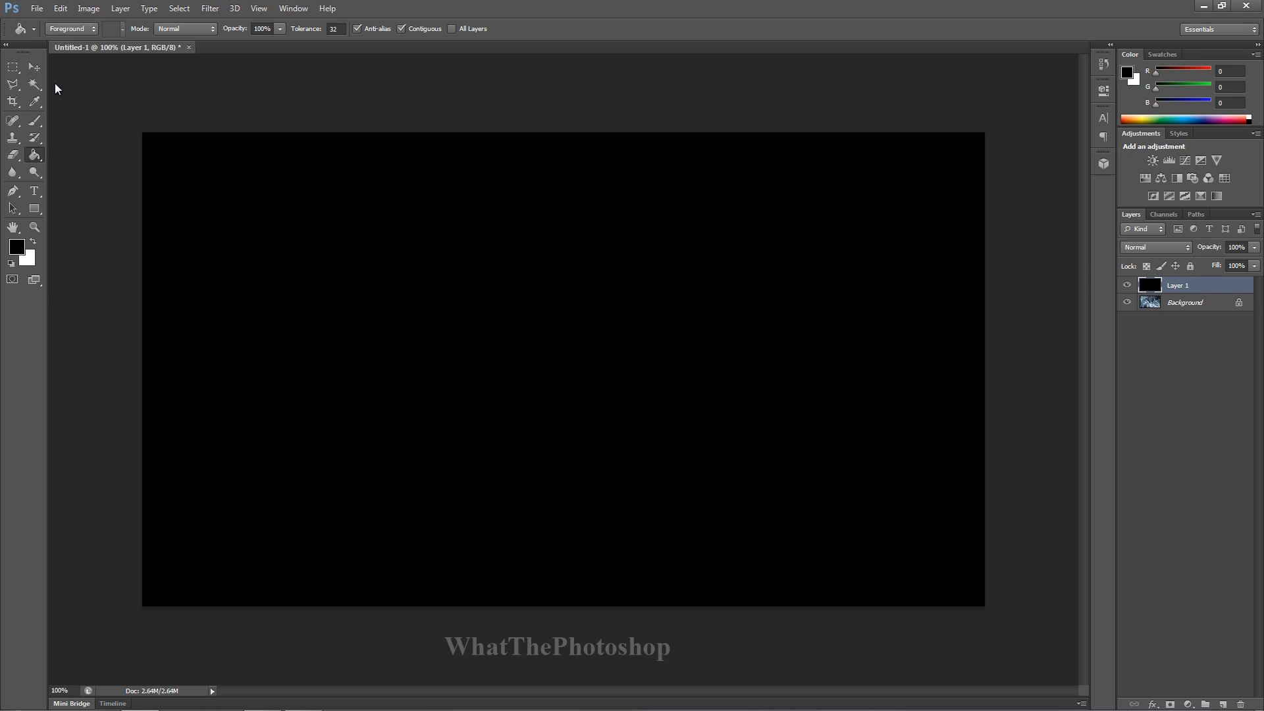
- Type 'SMOKE' in white (#ffffff) on the left side of the canvas
{"action": "left_click", "coordinate": [35, 191]}
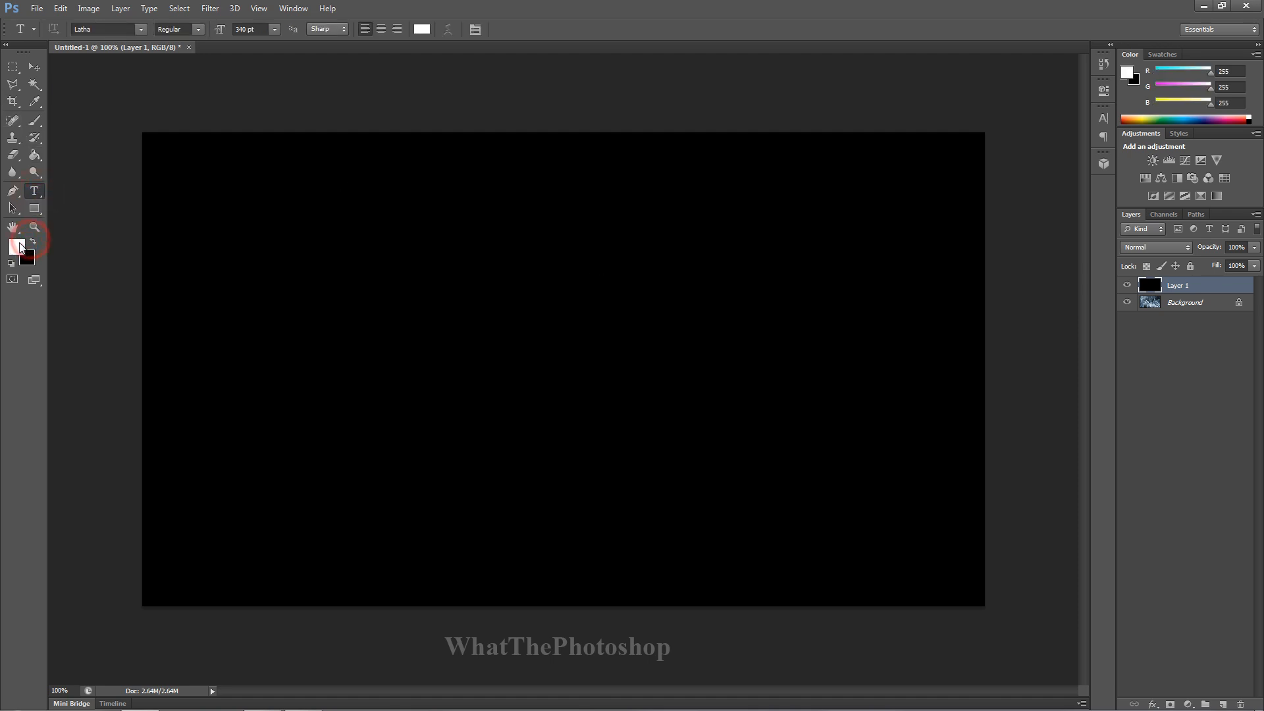
{"action": "mouse_move", "coordinate": [32, 241]}
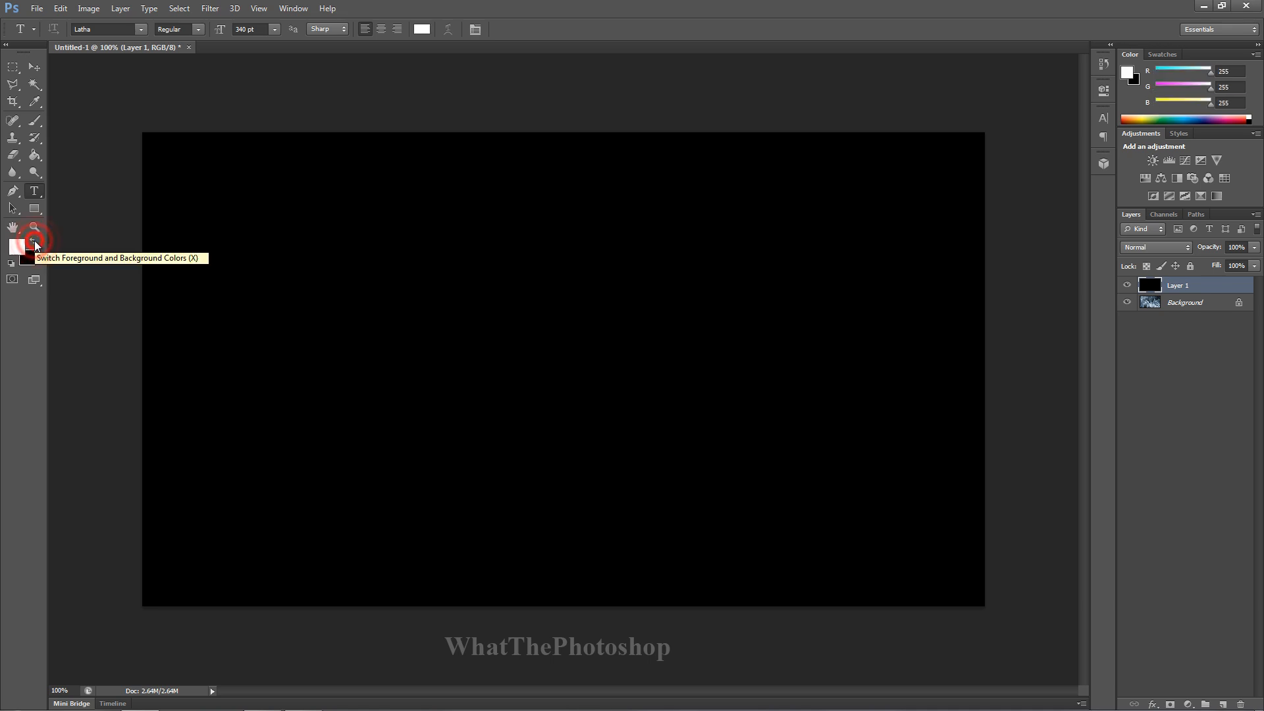
{"action": "left_click", "coordinate": [15, 242]}
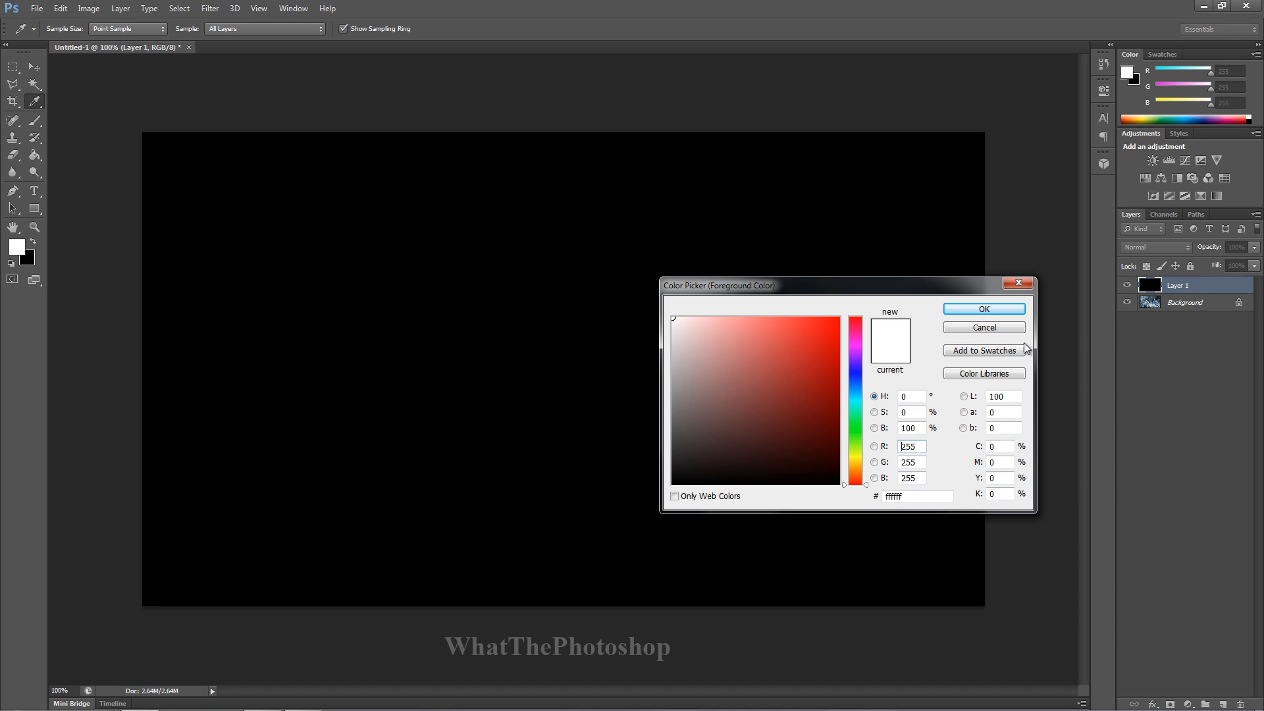
{"action": "left_click", "coordinate": [983, 308]}
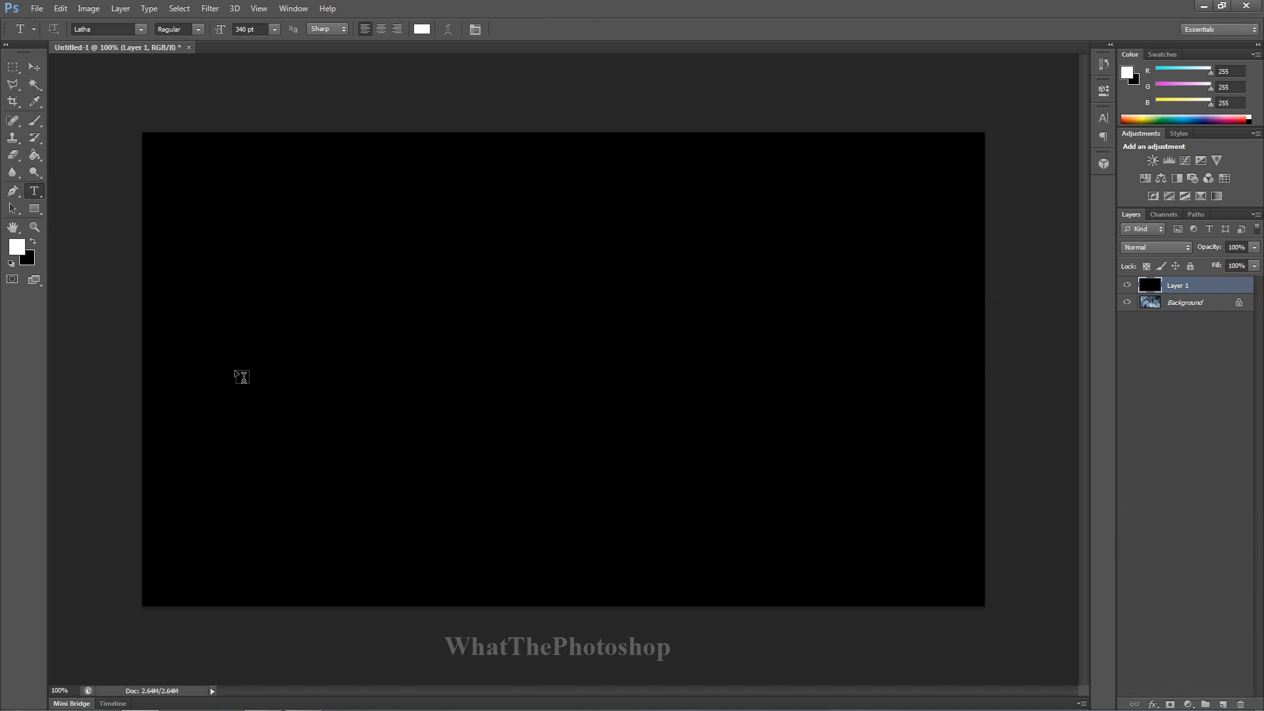
{"action": "left_click", "coordinate": [221, 377]}
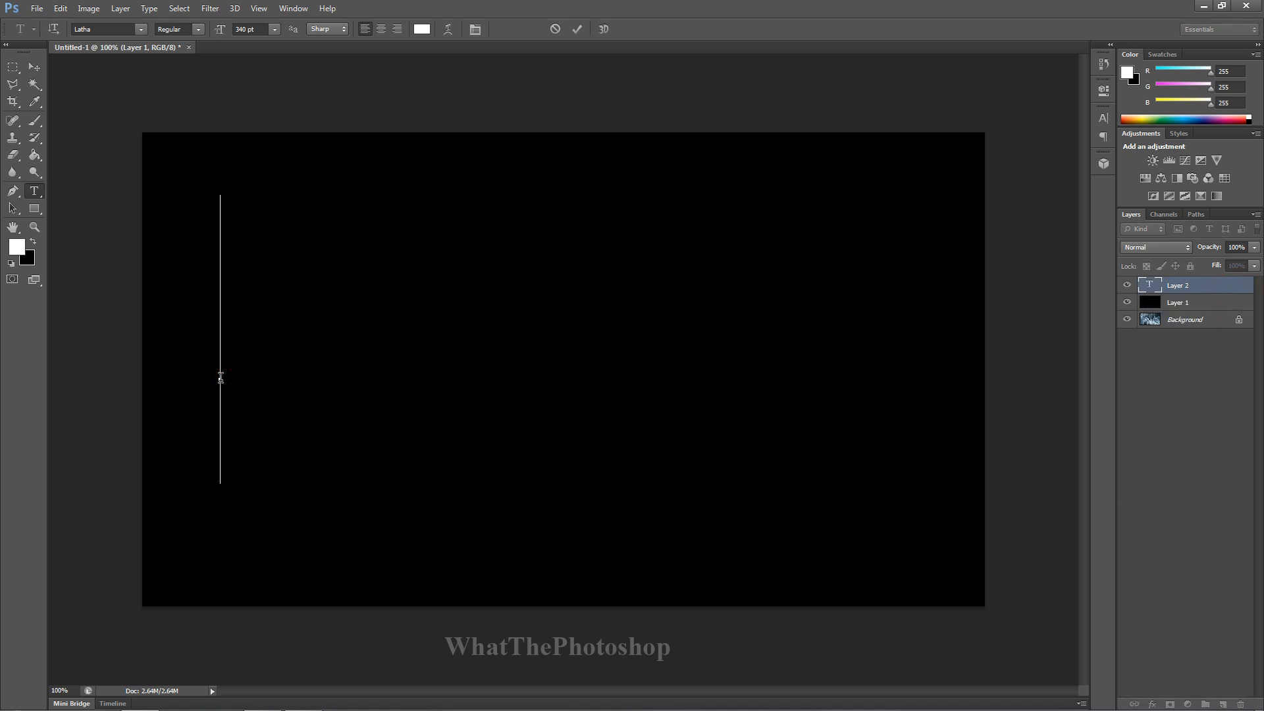
{"action": "type", "text": "SM"}
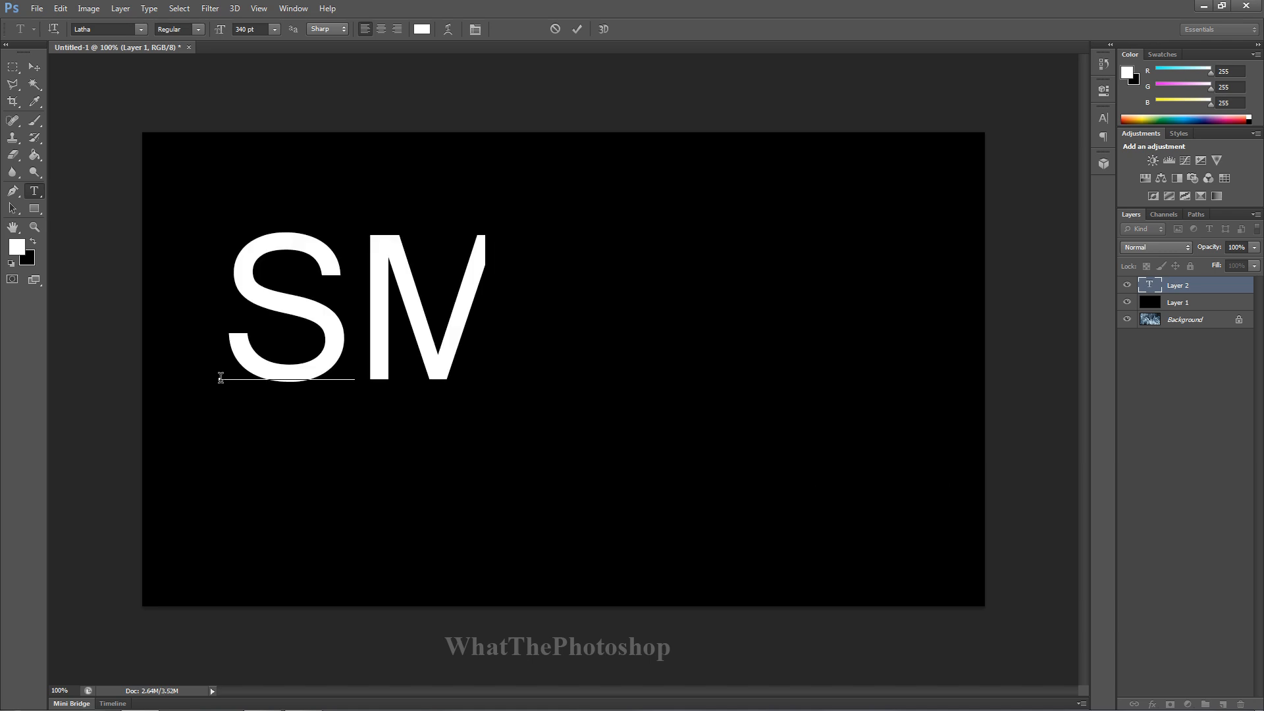
{"action": "type", "text": "OKE"}
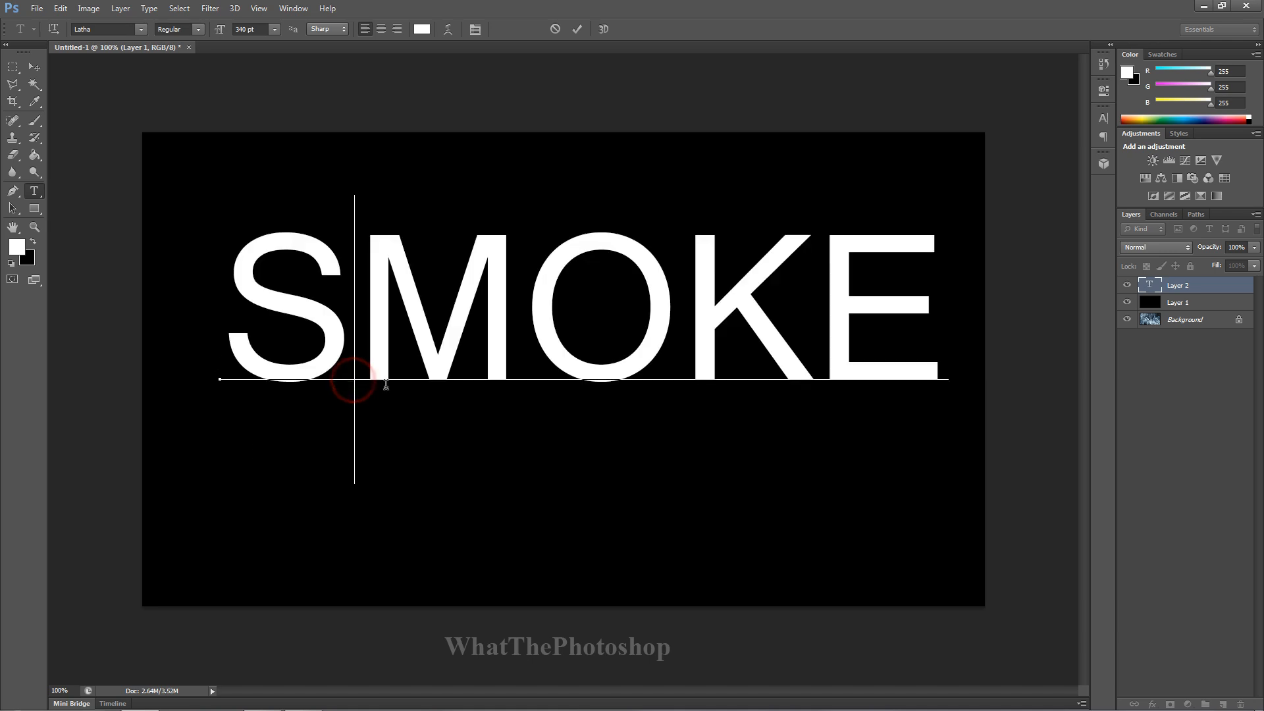
{"action": "mouse_move", "coordinate": [488, 585]}
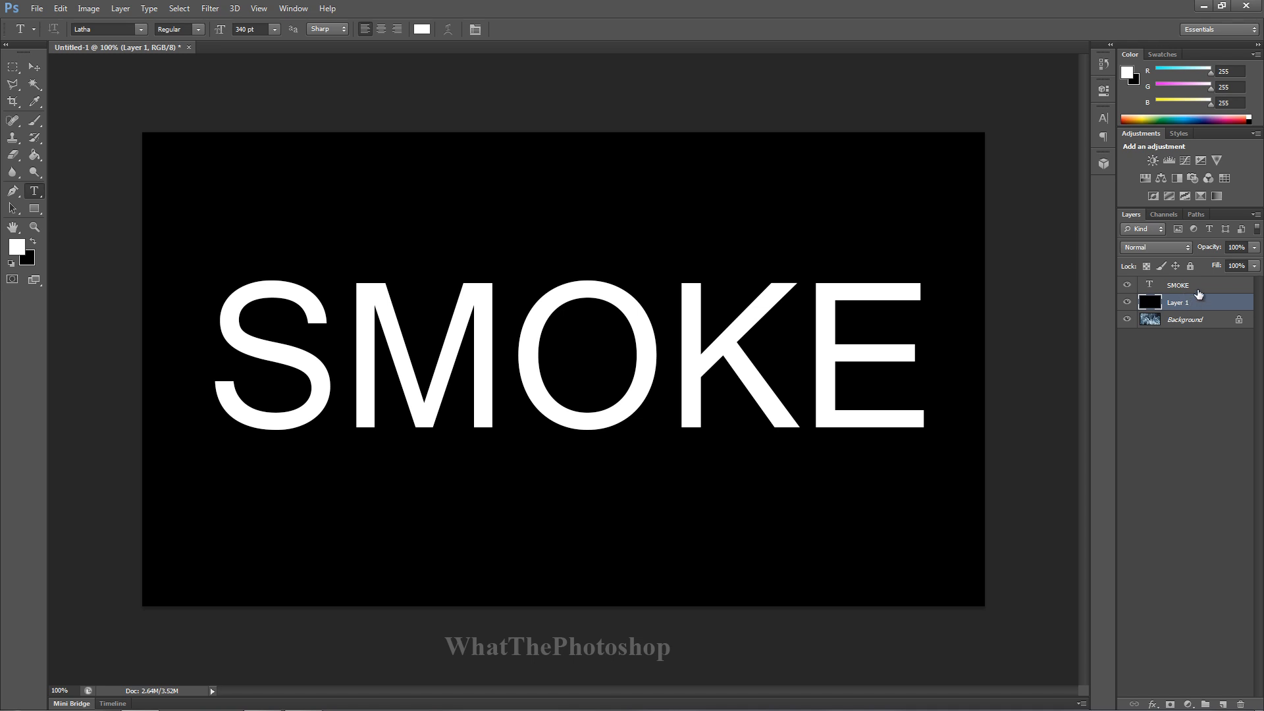
- Select Layer 1 together with the SMOKE text layer and bring up their layer options
{"action": "left_click", "coordinate": [1177, 284]}
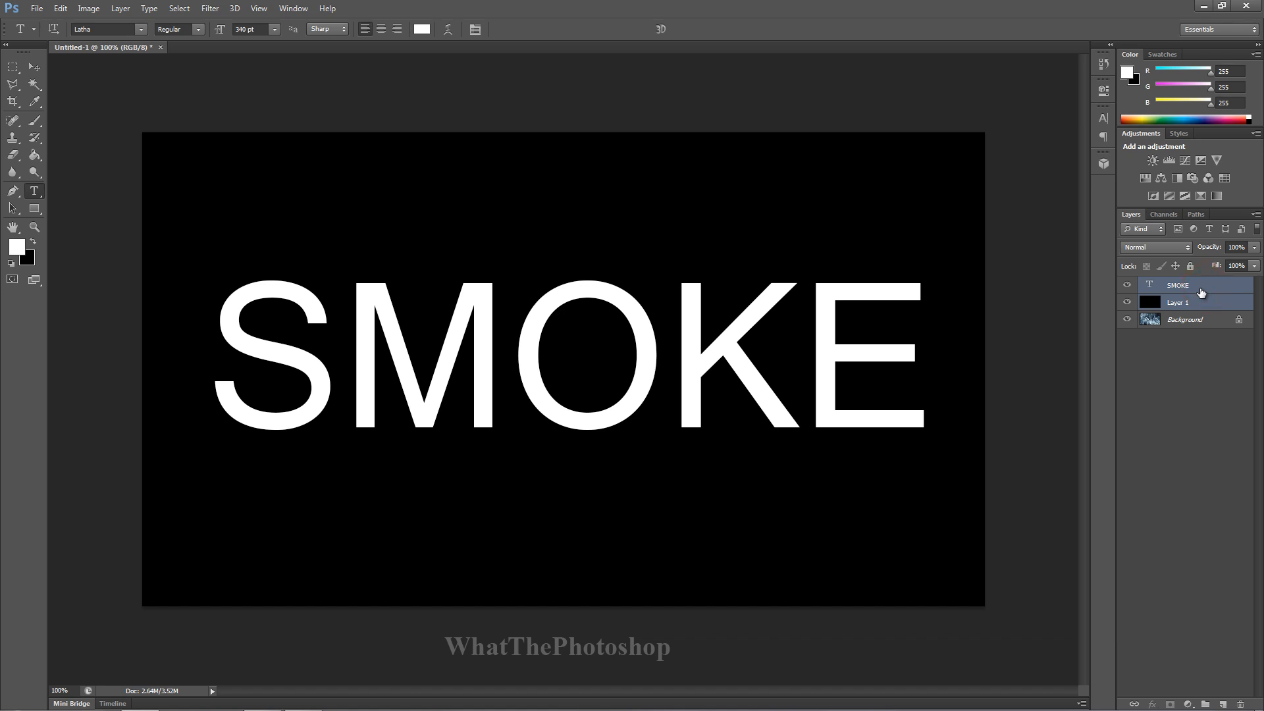
{"action": "mouse_move", "coordinate": [1181, 298]}
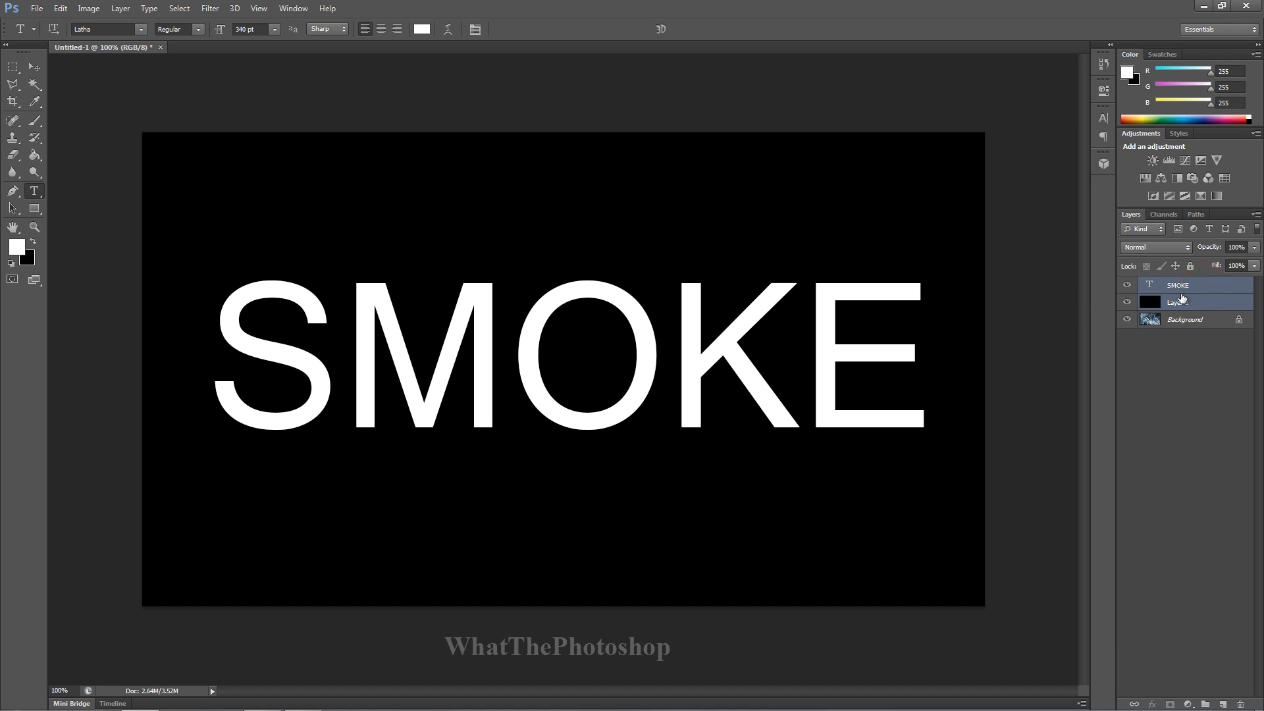
{"action": "right_click", "coordinate": [1177, 284]}
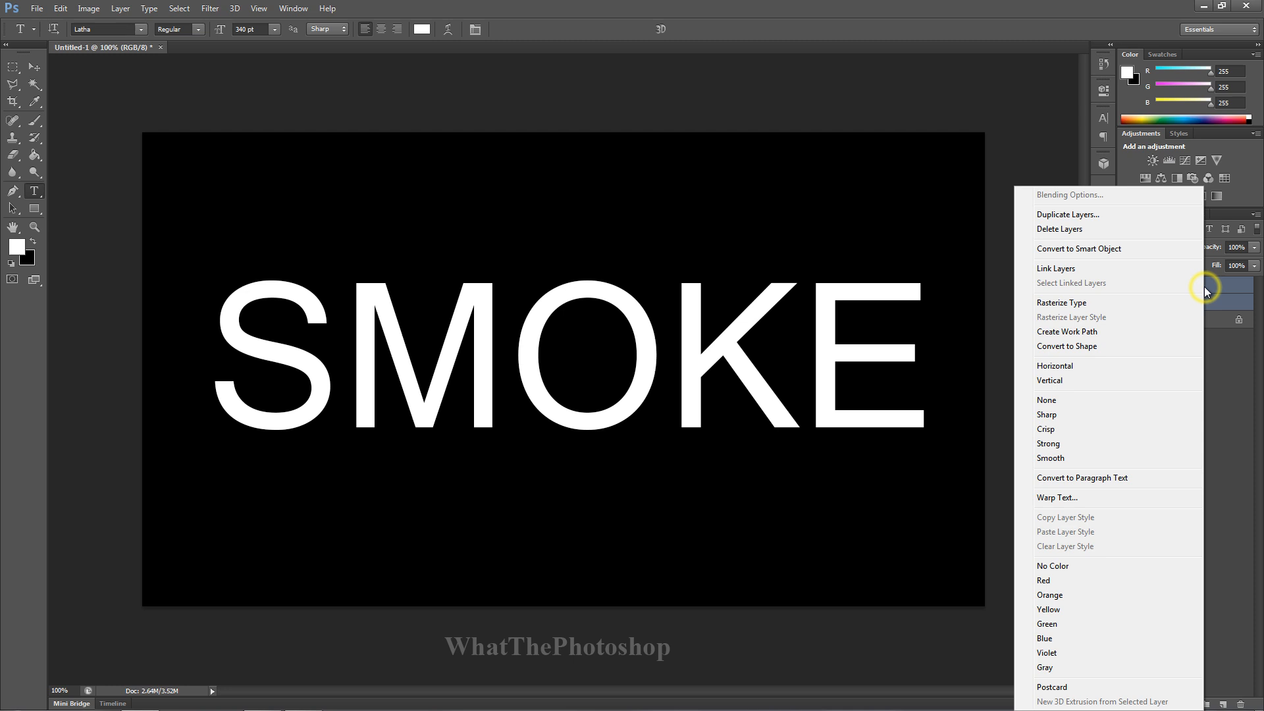
{"action": "mouse_move", "coordinate": [1131, 256]}
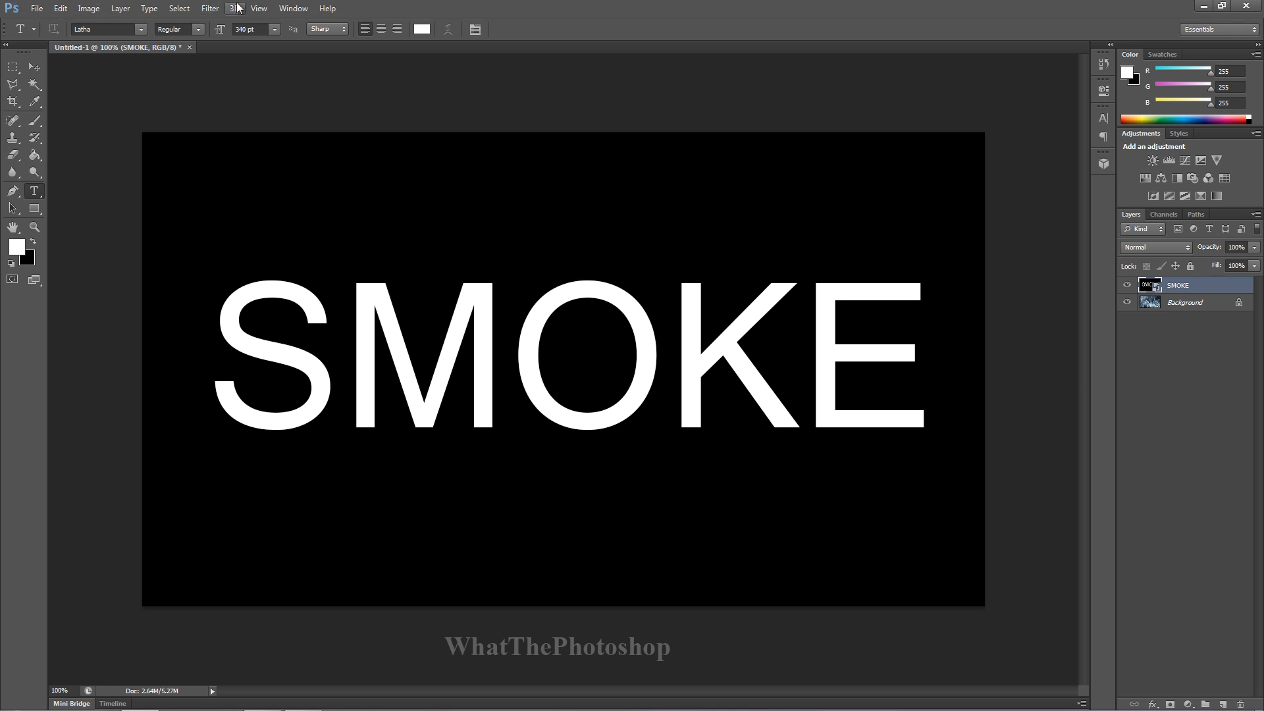
- Open the Wave filter with maximum wavelength 900 and maximum amplitude 75
{"action": "left_click", "coordinate": [209, 8]}
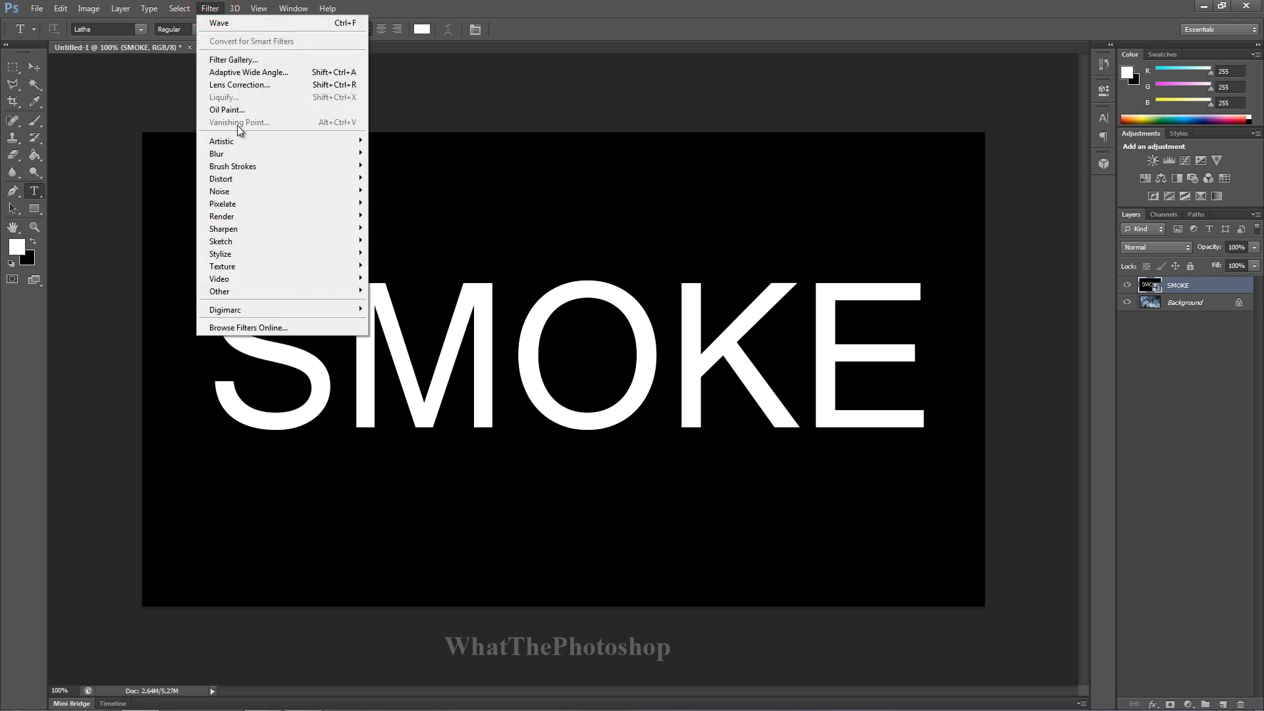
{"action": "mouse_move", "coordinate": [221, 178]}
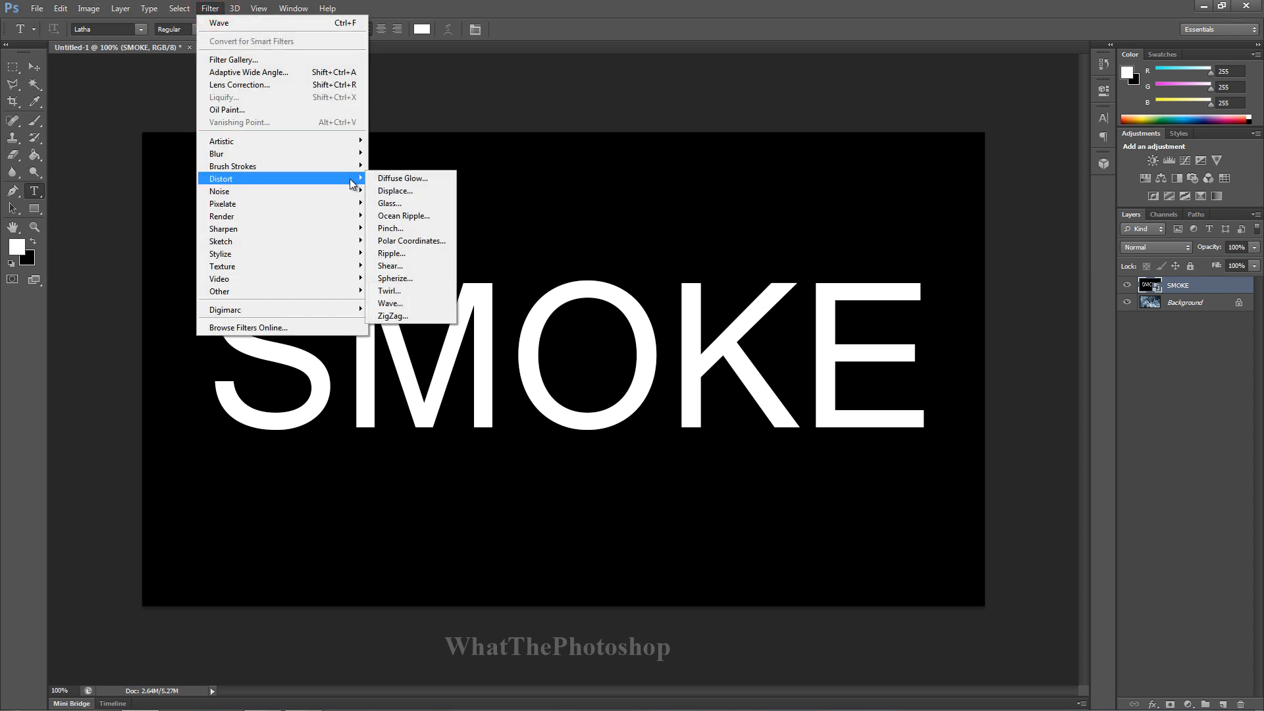
{"action": "mouse_move", "coordinate": [419, 291]}
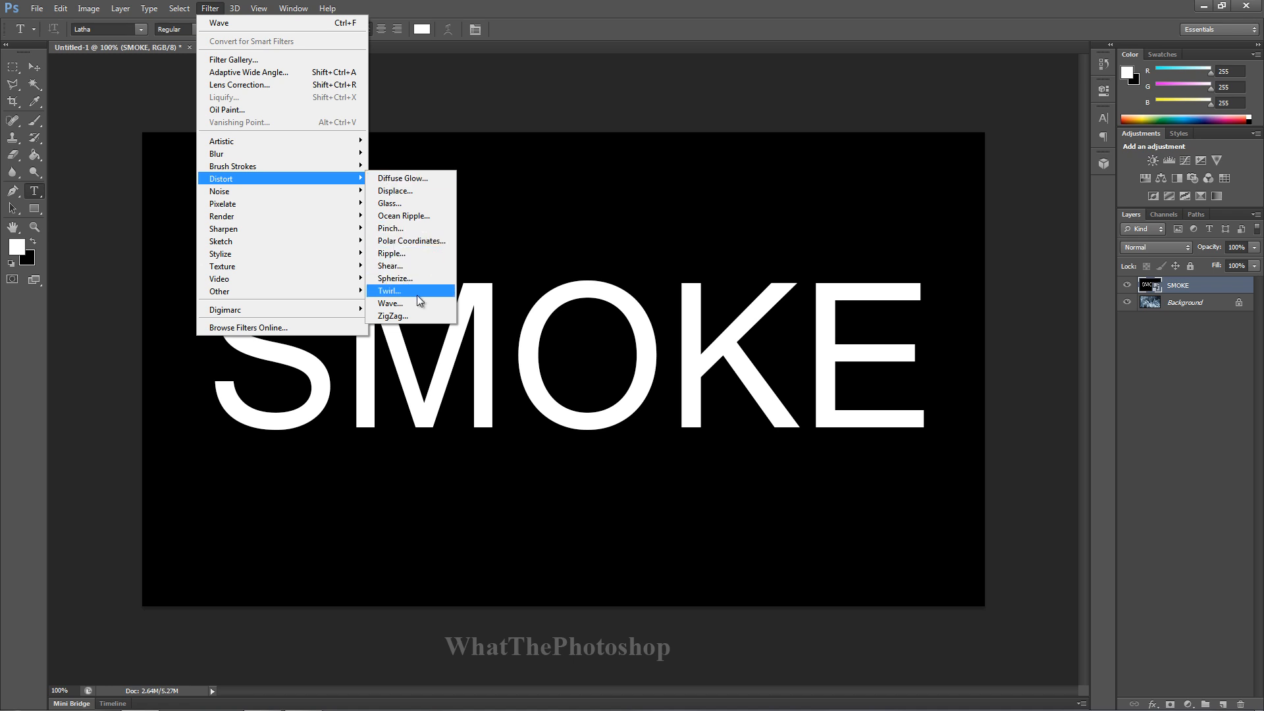
{"action": "left_click", "coordinate": [390, 302]}
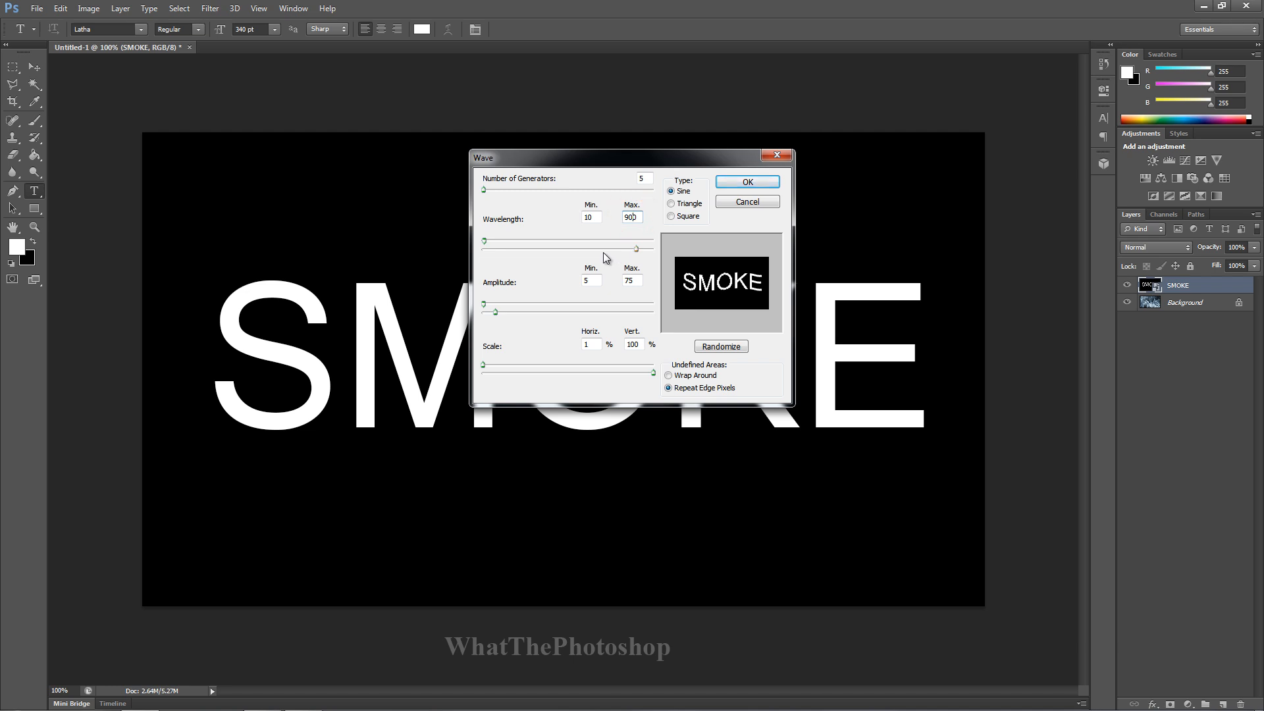
{"action": "mouse_move", "coordinate": [532, 274]}
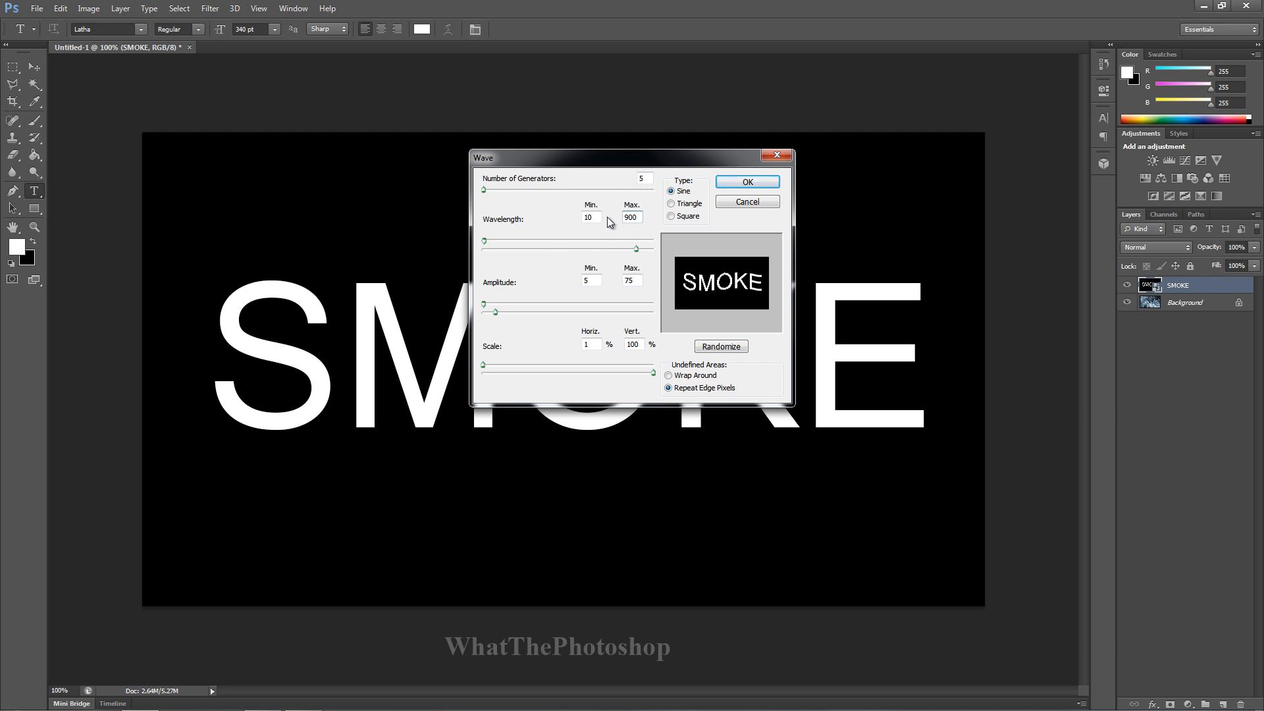
{"action": "left_click", "coordinate": [588, 217]}
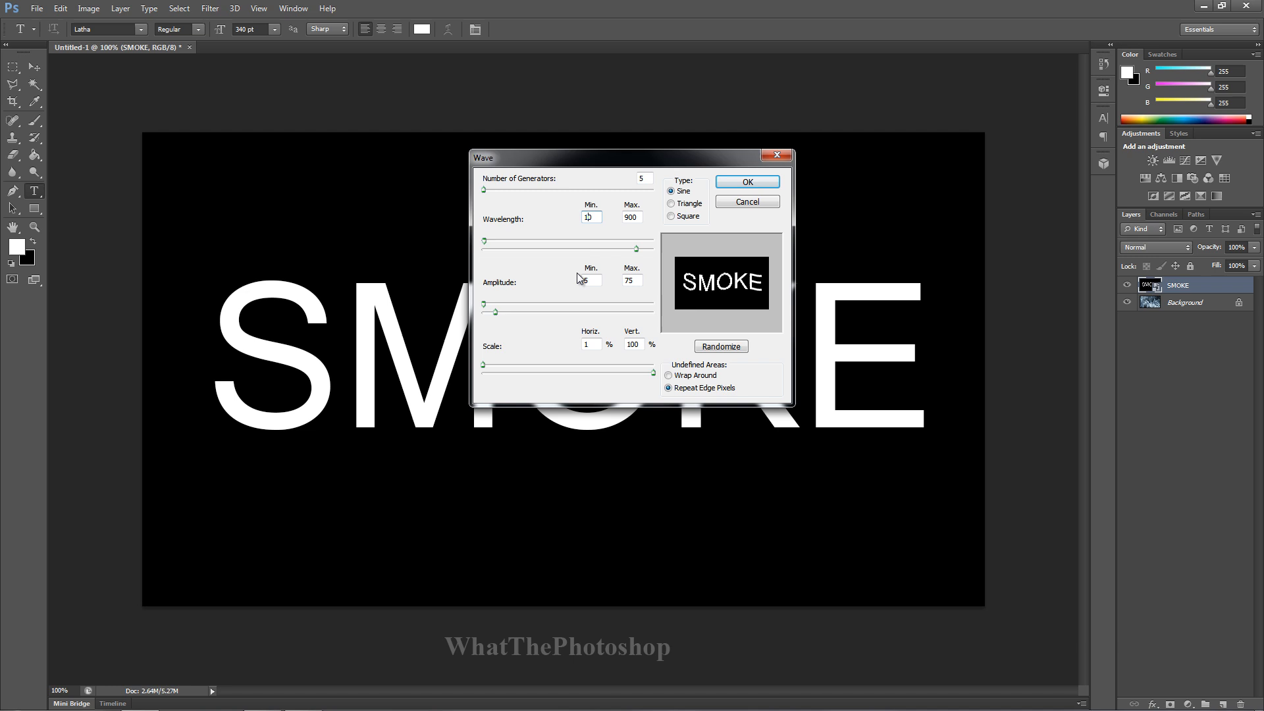
{"action": "left_click", "coordinate": [589, 280]}
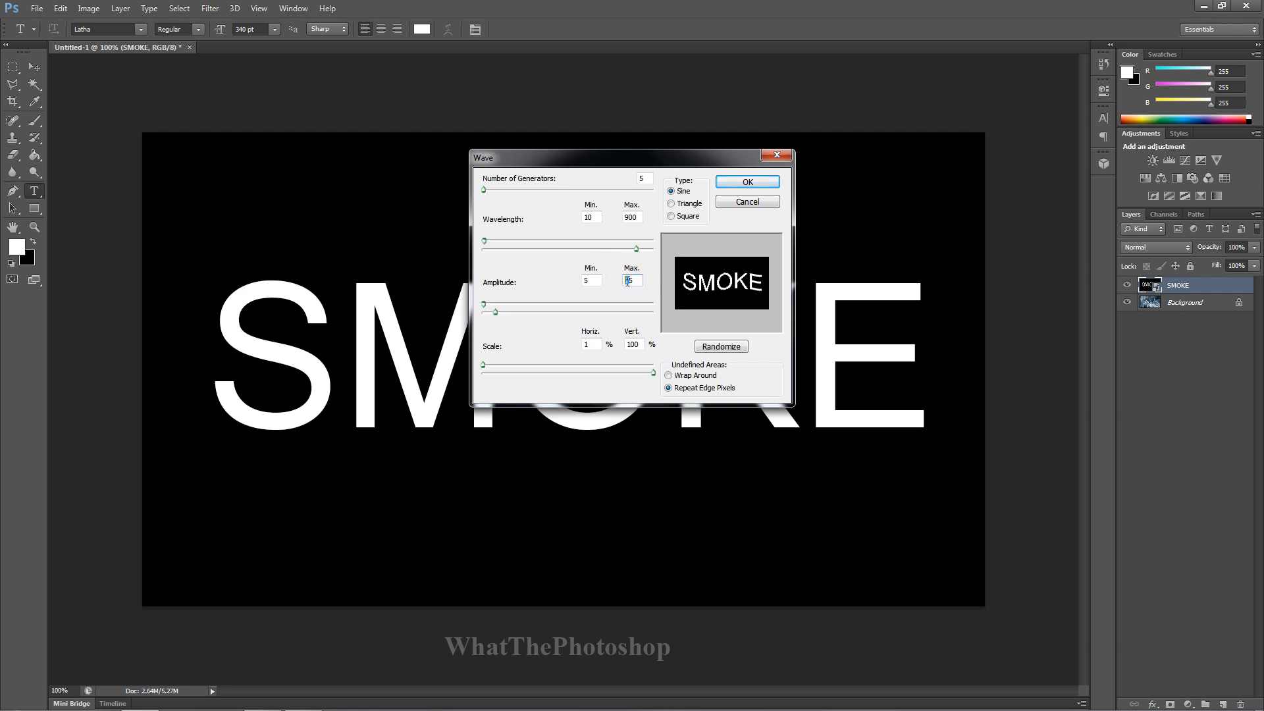
{"action": "type", "text": "75"}
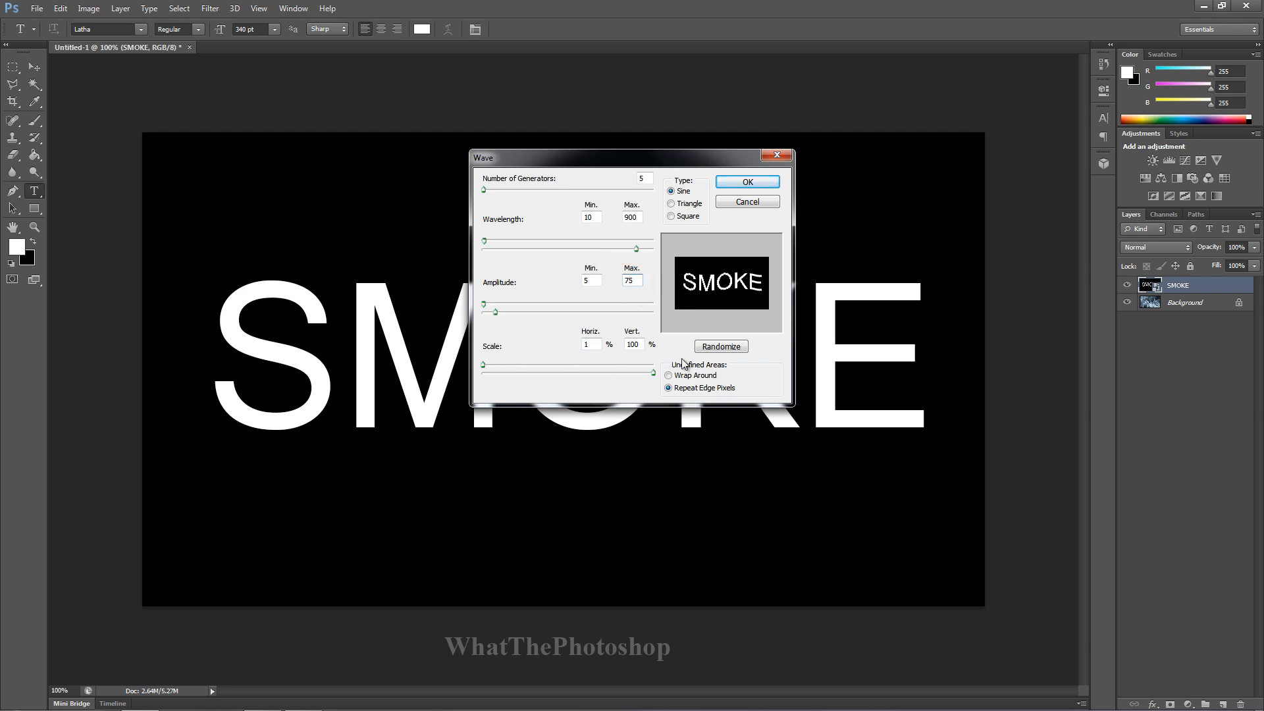
{"action": "left_click", "coordinate": [588, 344]}
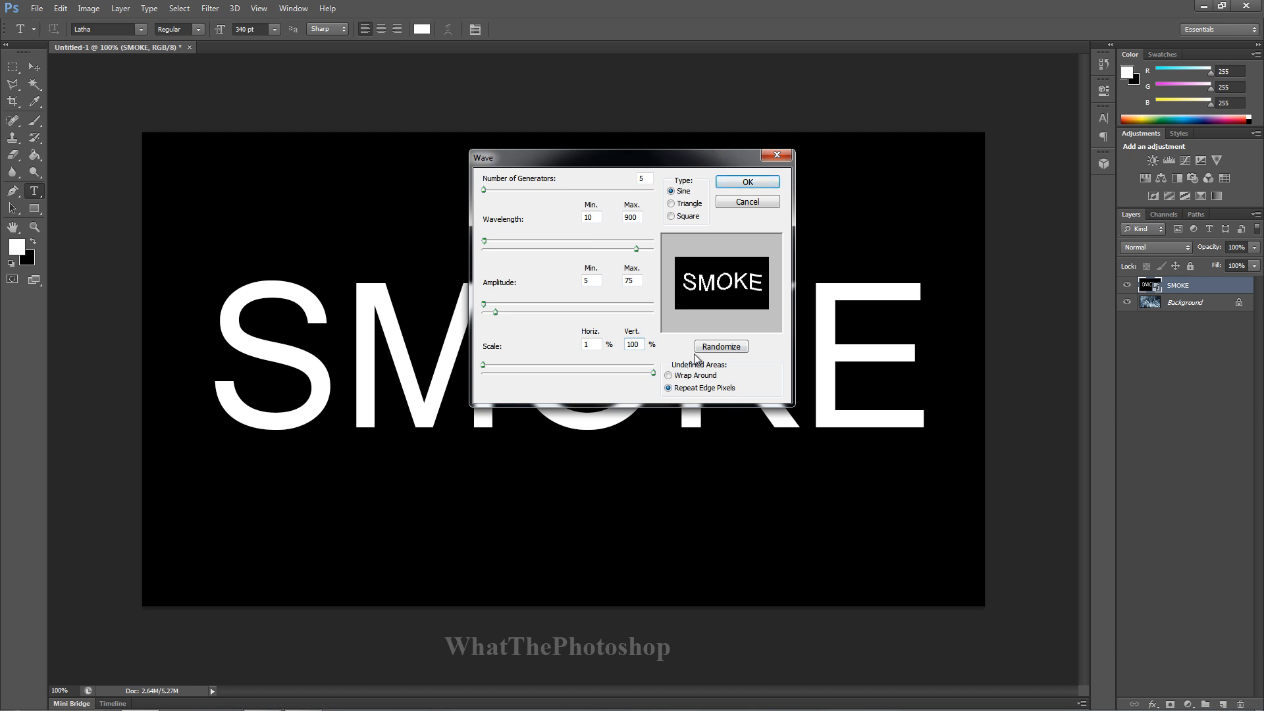
- Randomize the wave pattern several times and apply the Wave distortion
{"action": "left_click", "coordinate": [720, 345]}
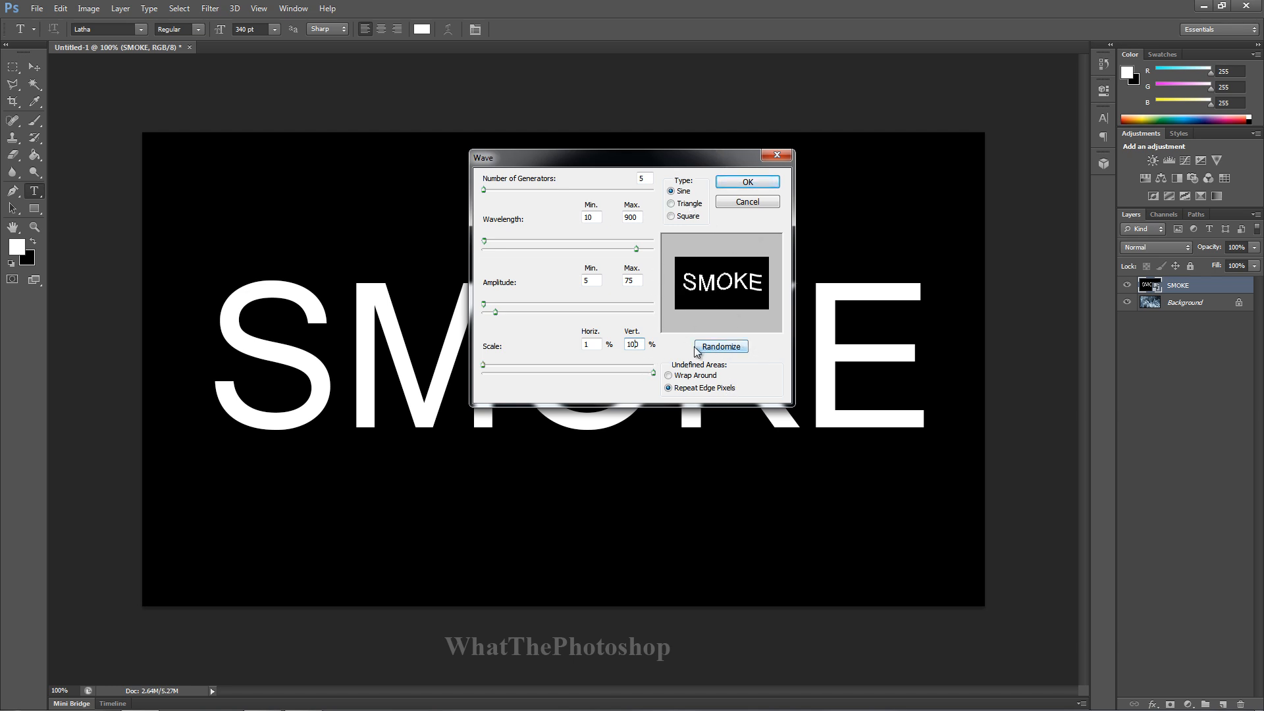
{"action": "left_click", "coordinate": [719, 347]}
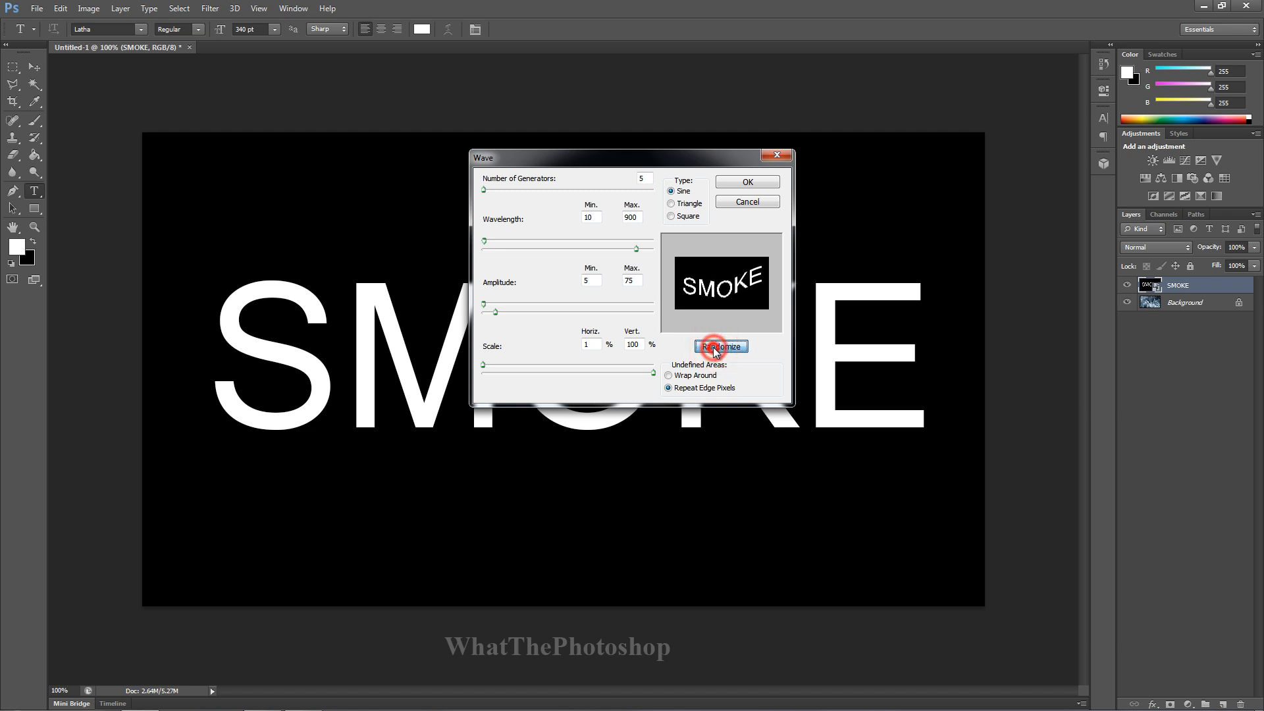
{"action": "left_click", "coordinate": [720, 347]}
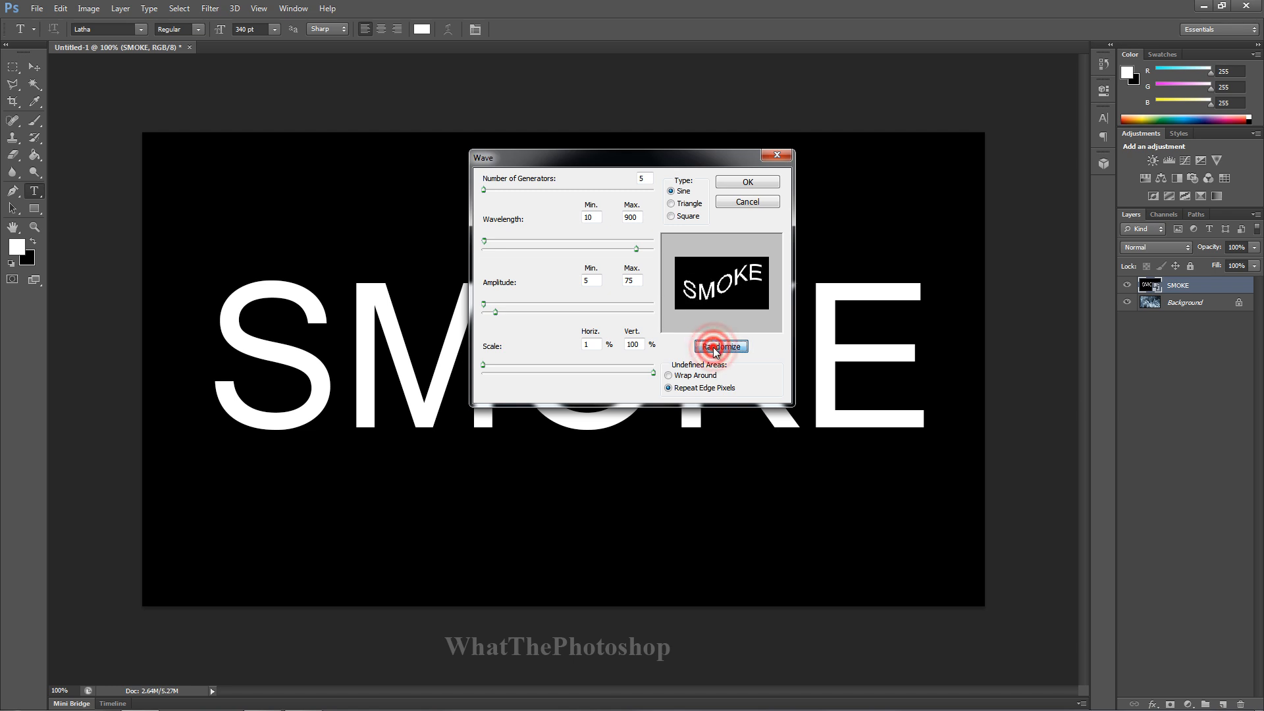
{"action": "left_click", "coordinate": [720, 346]}
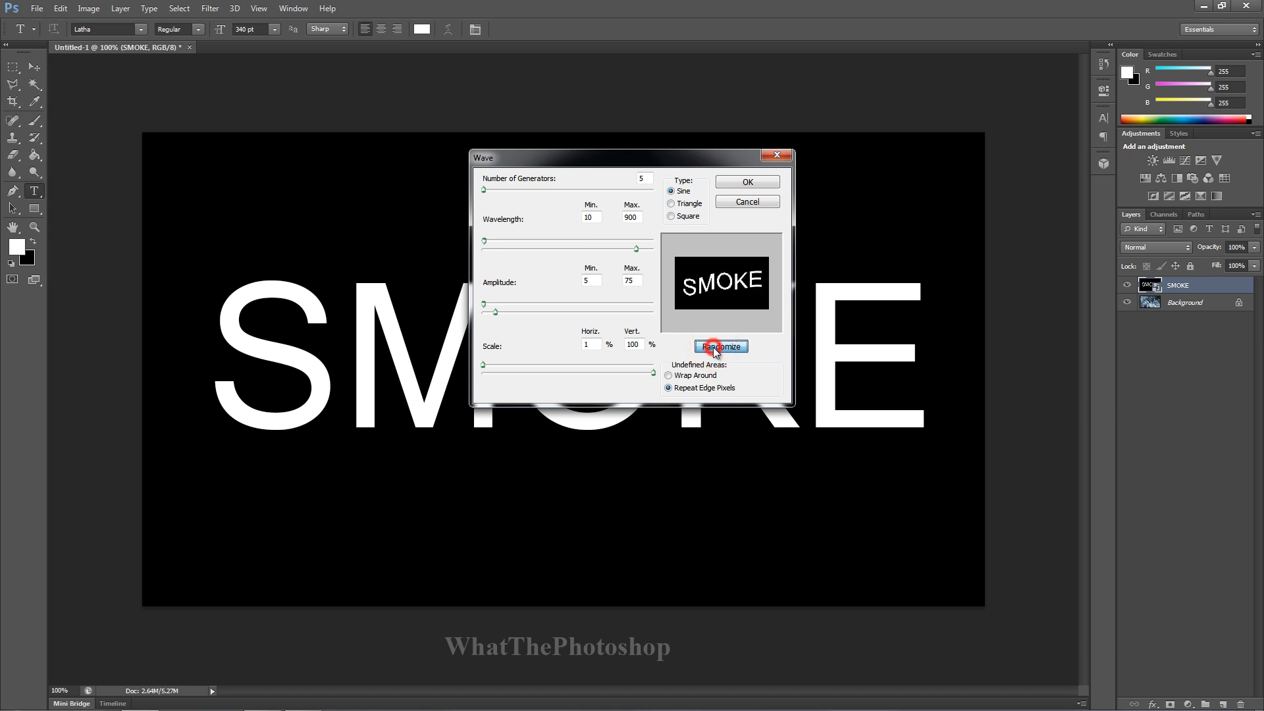
{"action": "left_click", "coordinate": [720, 345]}
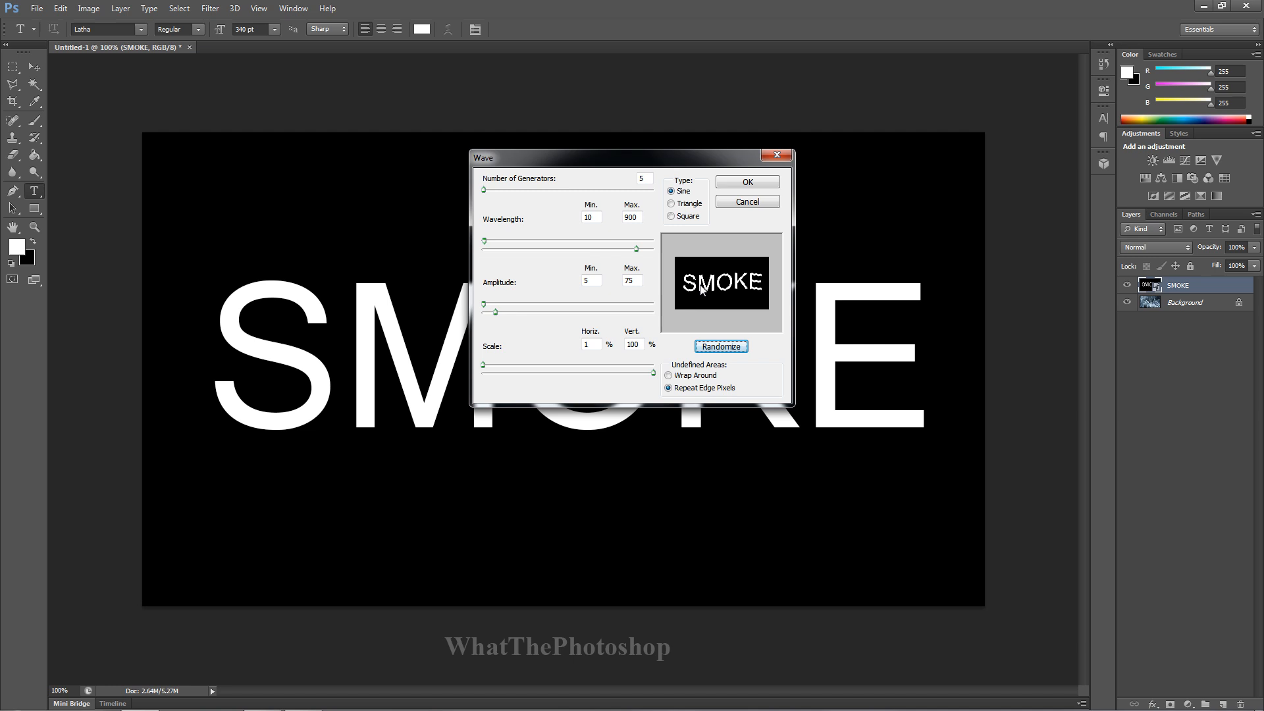
{"action": "mouse_move", "coordinate": [728, 291]}
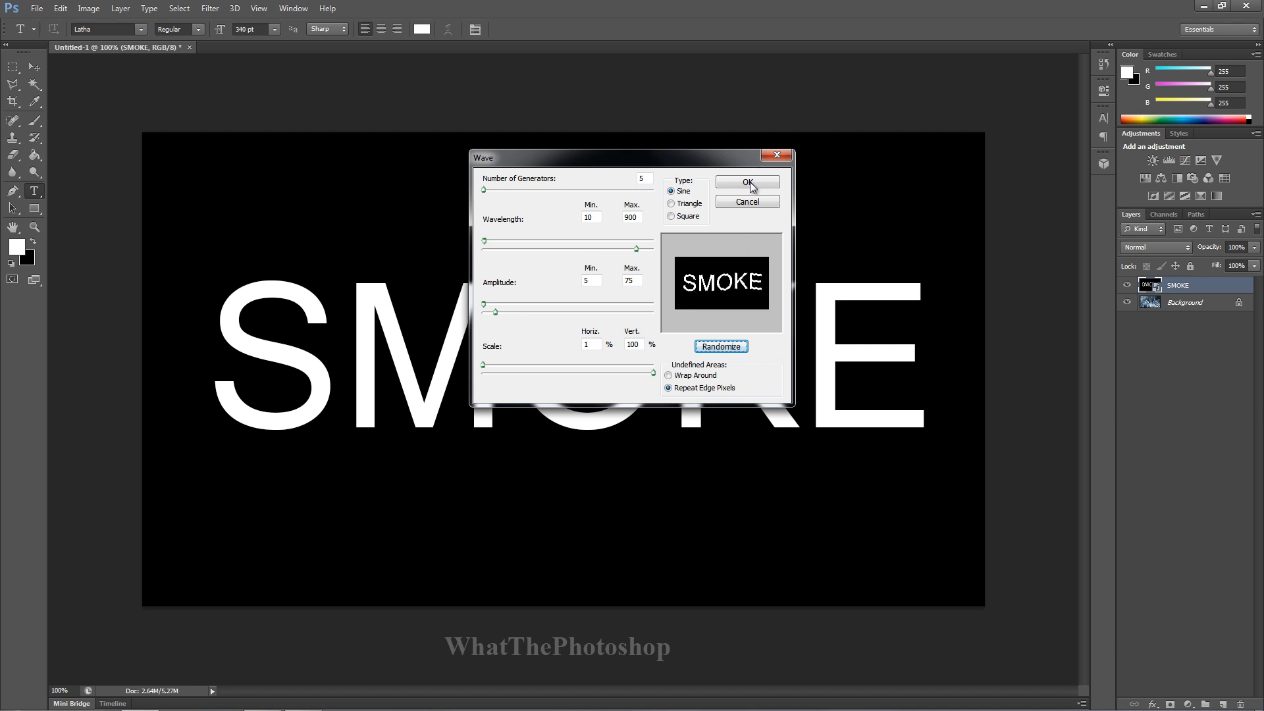
{"action": "left_click", "coordinate": [745, 182]}
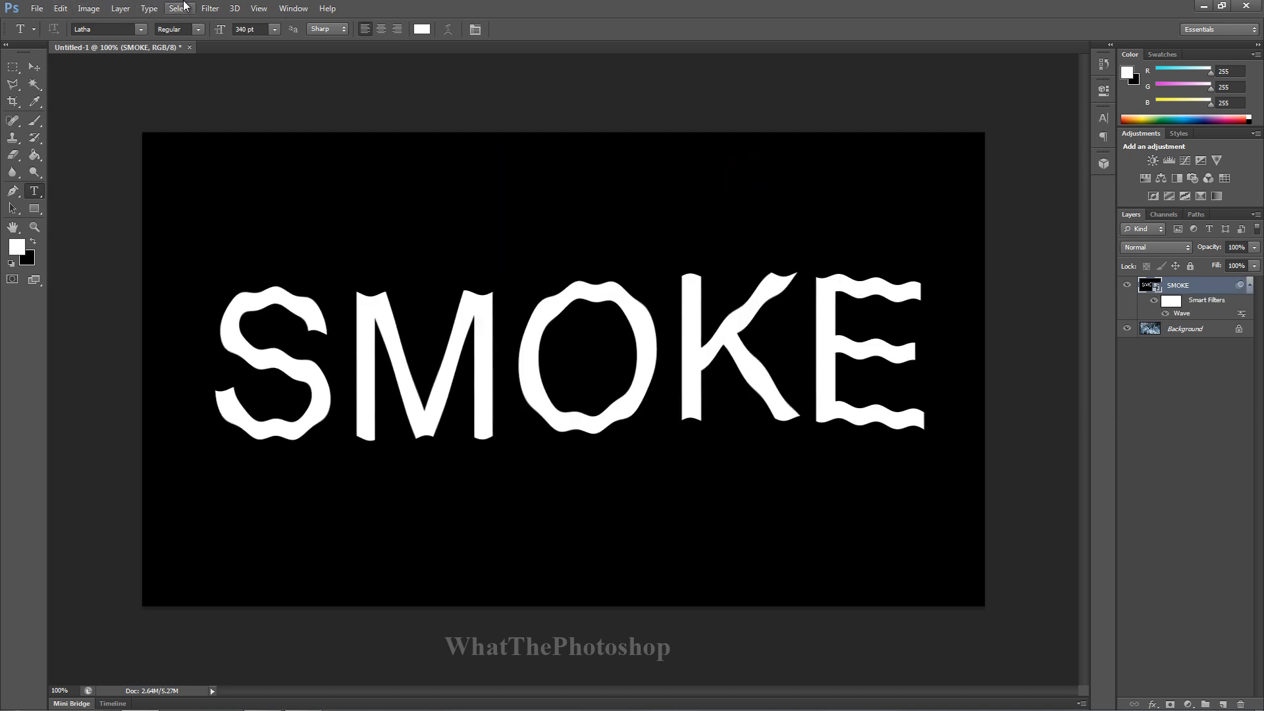
- Apply a Motion Blur at 0° angle and 20-pixel distance to the SMOKE layer
{"action": "left_click", "coordinate": [209, 8]}
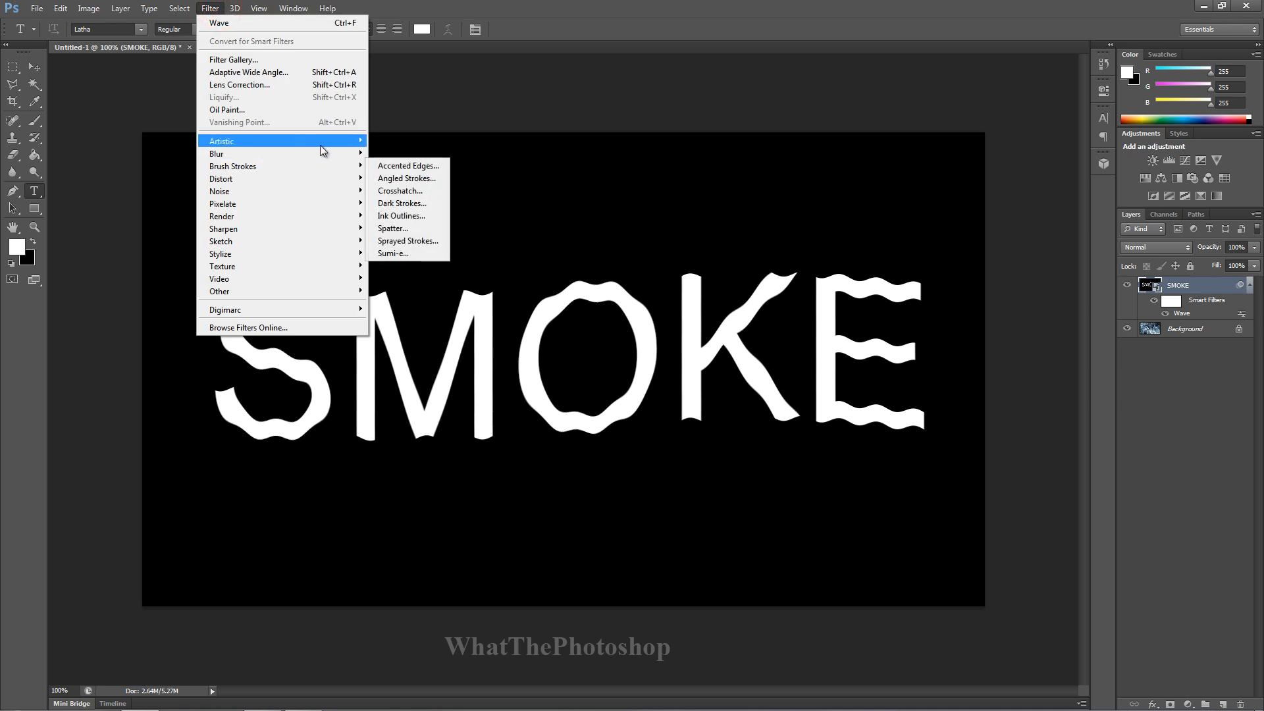
{"action": "mouse_move", "coordinate": [216, 153]}
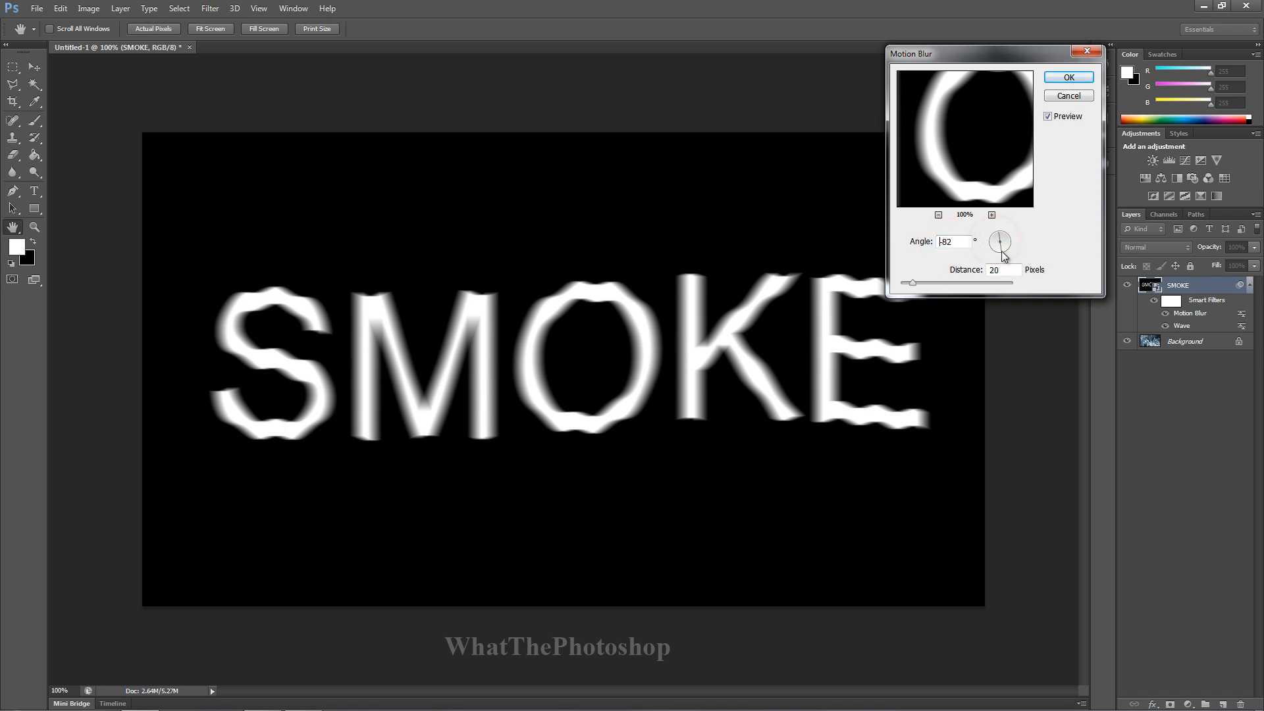
{"action": "left_click_drag", "start_coordinate": [1003, 256], "coordinate": [999, 242]}
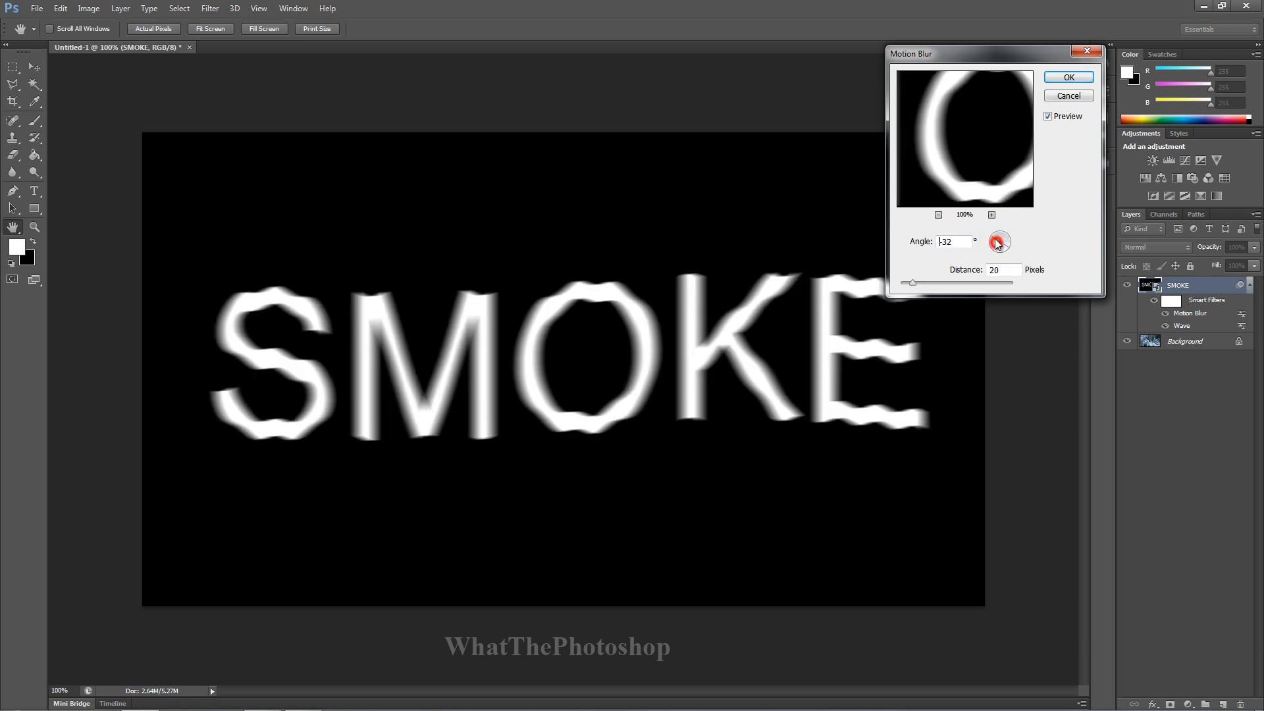
{"action": "left_click_drag", "start_coordinate": [998, 241], "coordinate": [1008, 248]}
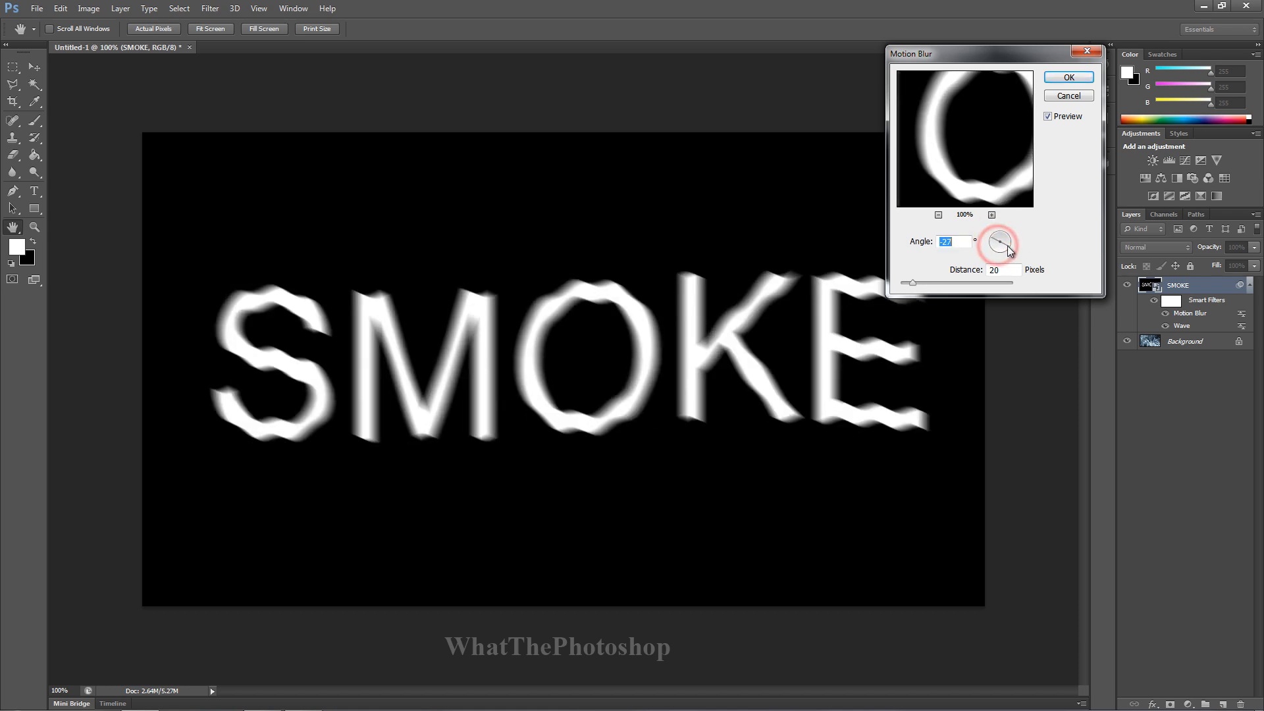
{"action": "left_click_drag", "start_coordinate": [1006, 238], "coordinate": [993, 245]}
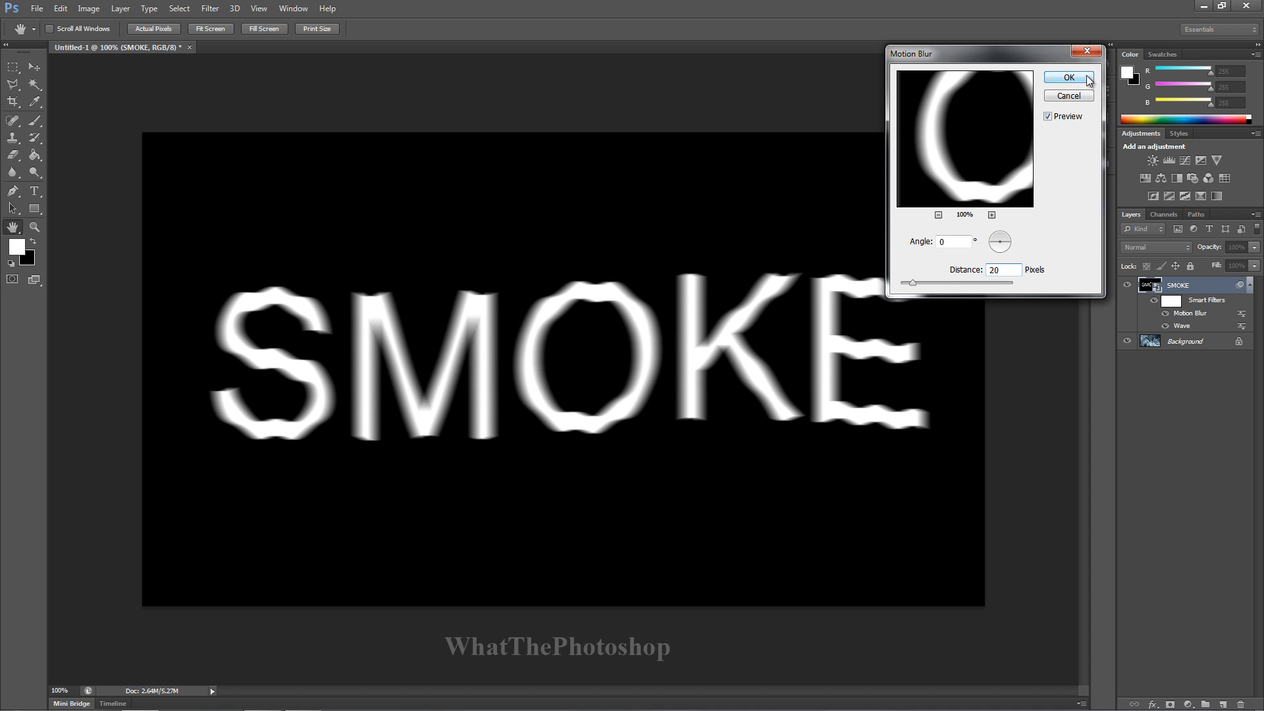
{"action": "left_click", "coordinate": [1067, 78]}
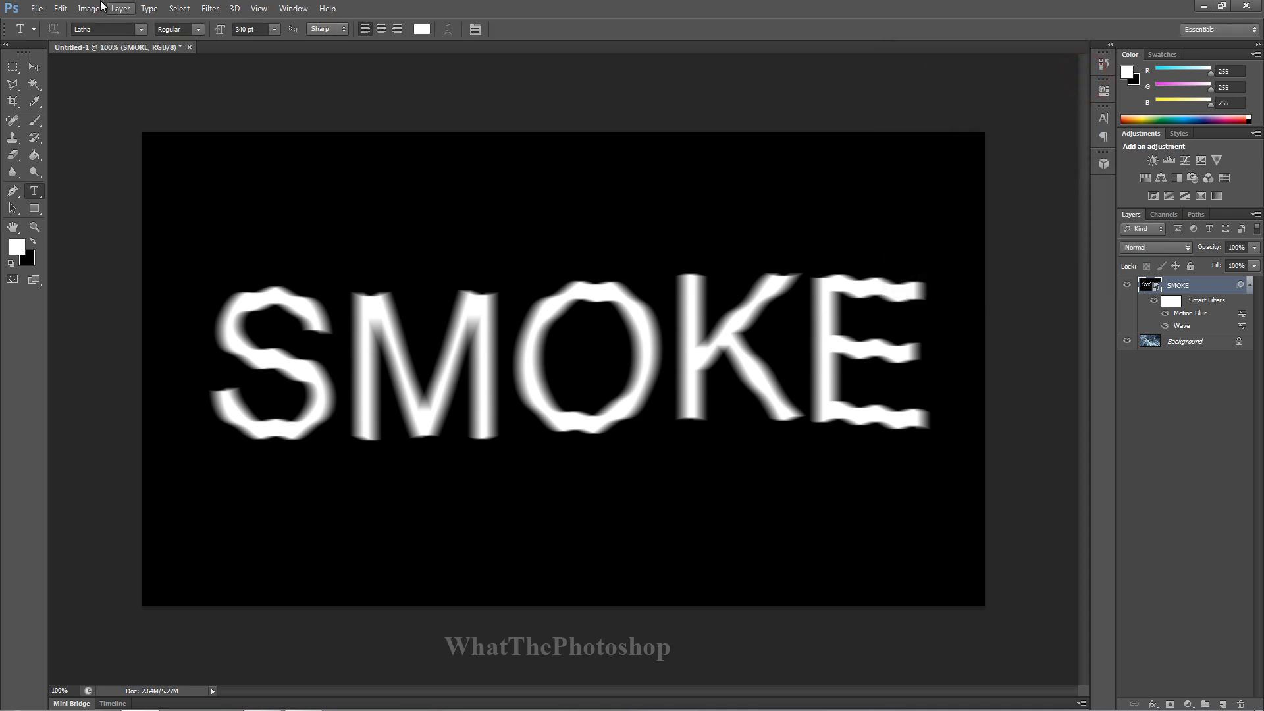
{"action": "left_click", "coordinate": [210, 8]}
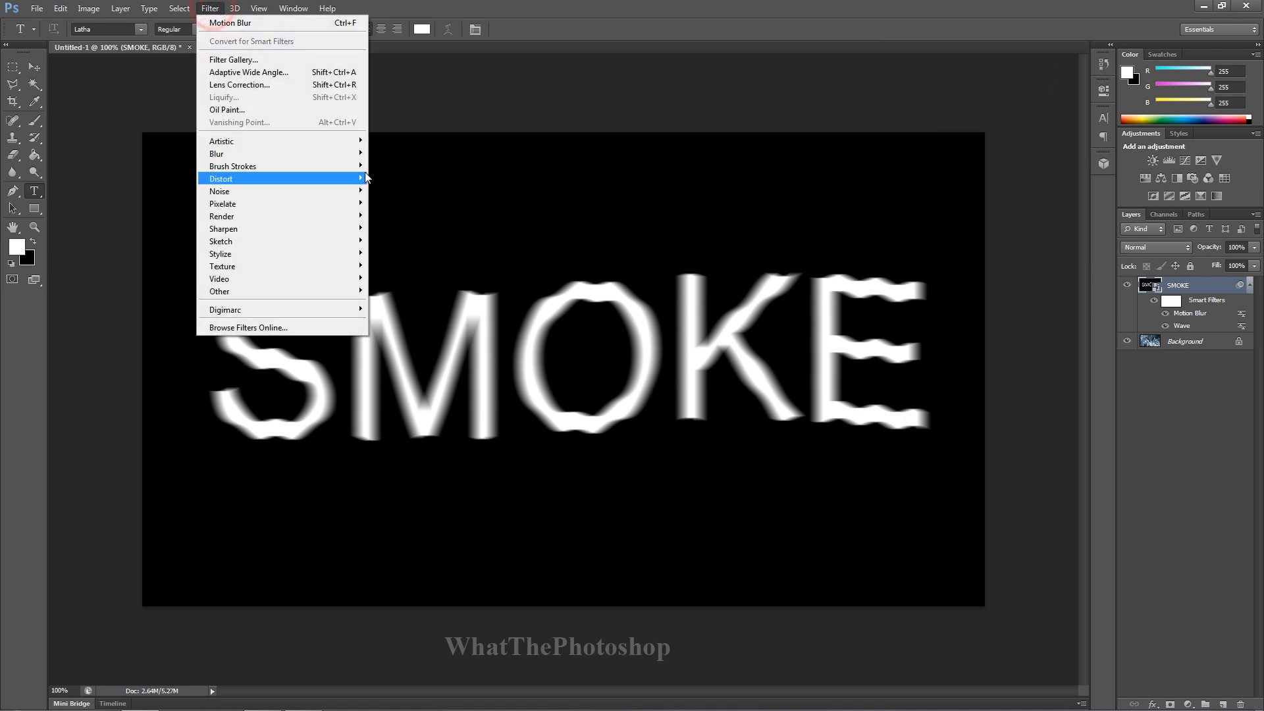
{"action": "mouse_move", "coordinate": [232, 166]}
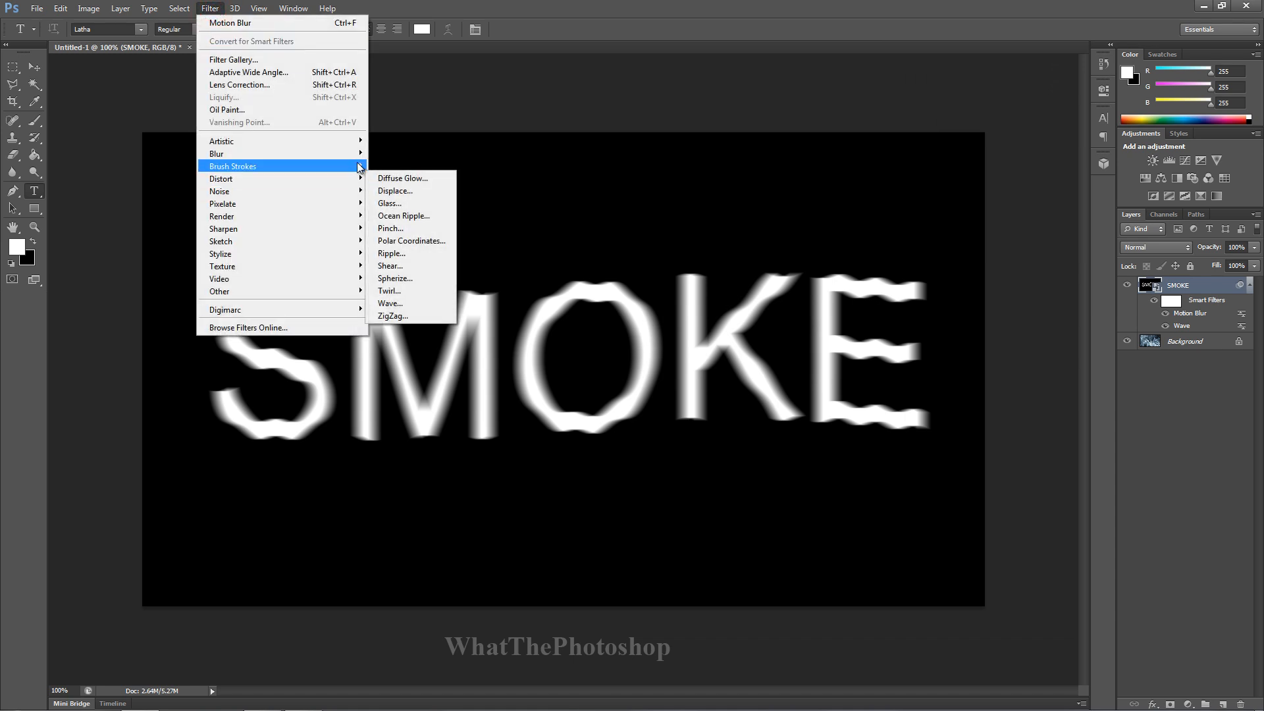
{"action": "mouse_move", "coordinate": [216, 153]}
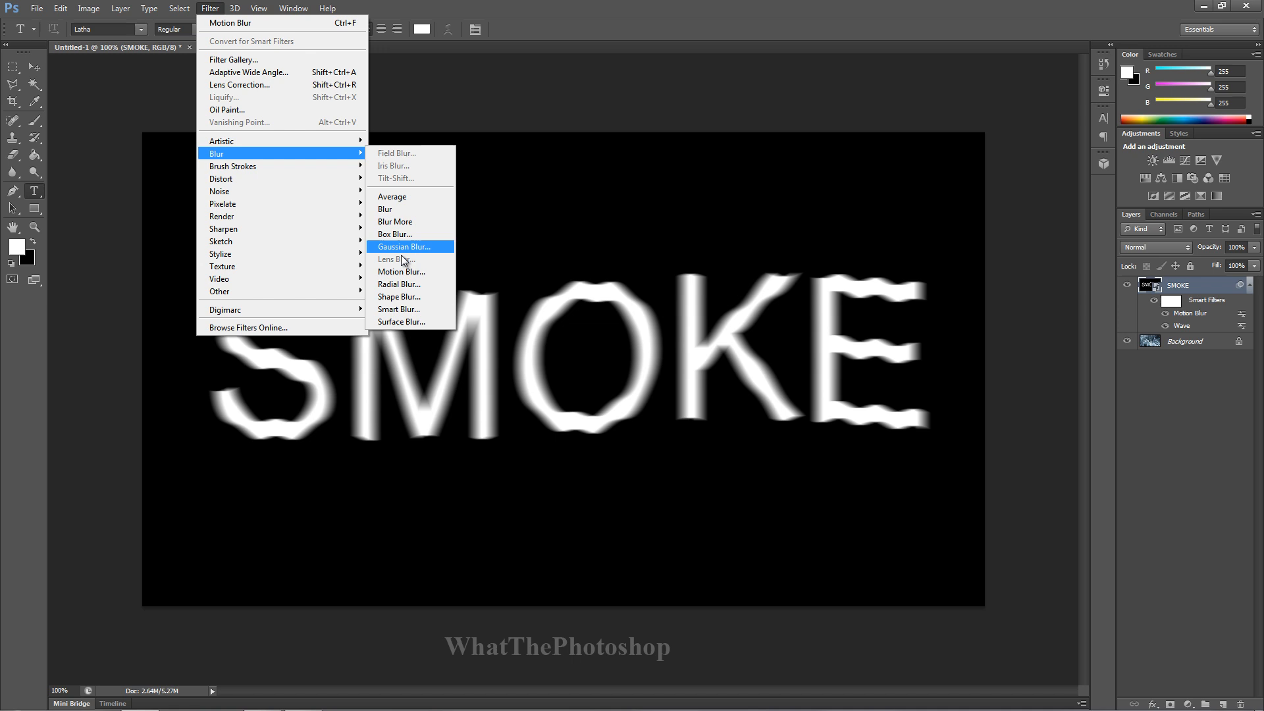
- Apply a Gaussian Blur with about 8 pixels radius to the SMOKE layer
{"action": "left_click", "coordinate": [403, 247]}
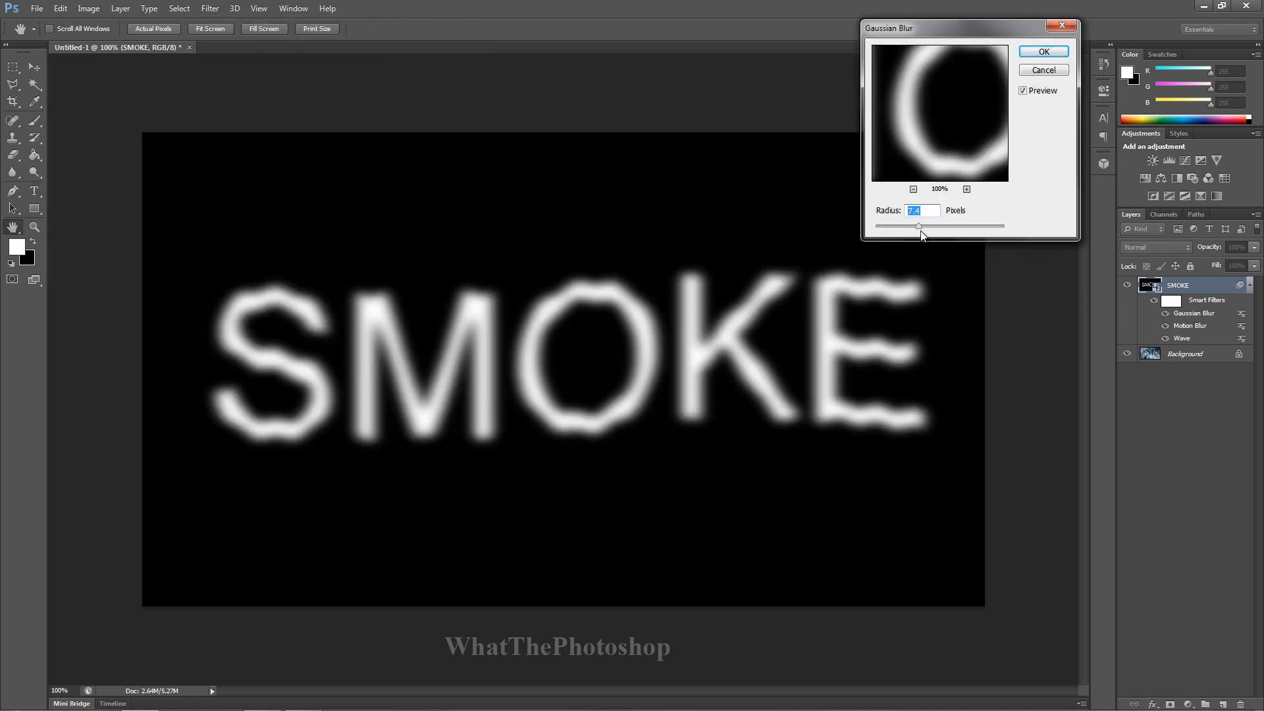
{"action": "left_click", "coordinate": [919, 229]}
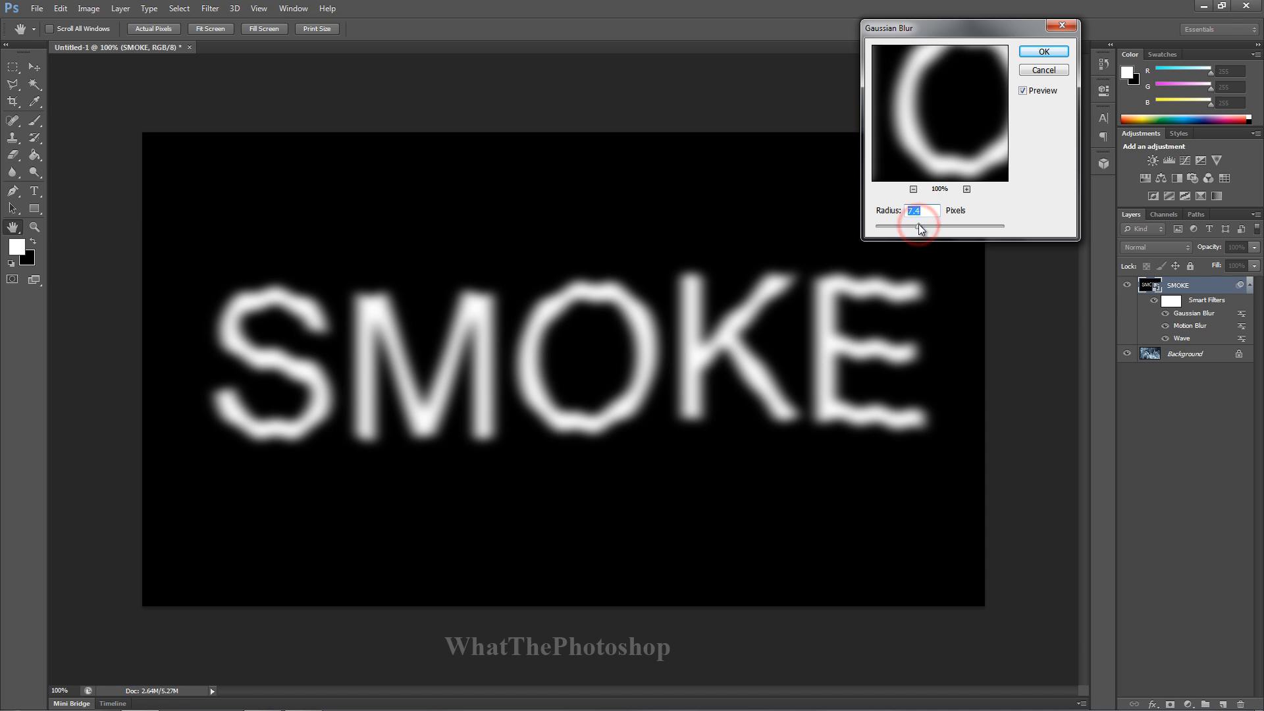
{"action": "left_click_drag", "start_coordinate": [913, 227], "coordinate": [927, 227]}
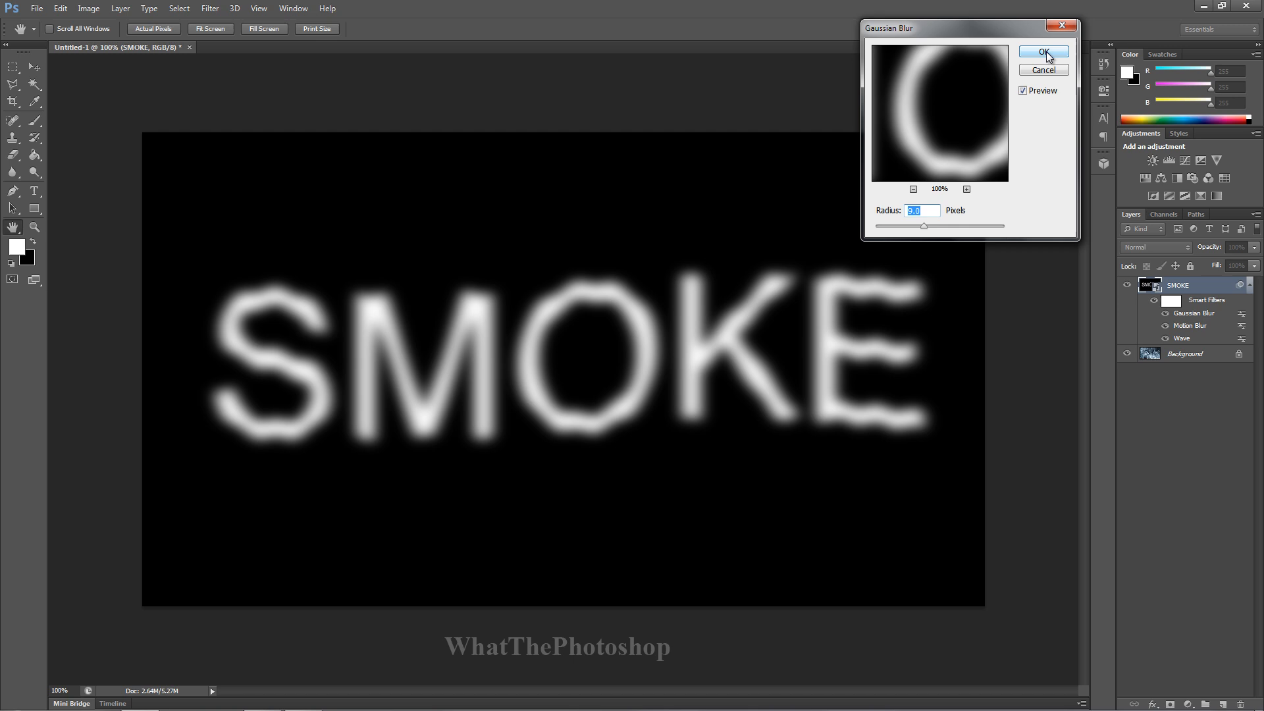
{"action": "left_click", "coordinate": [1043, 52]}
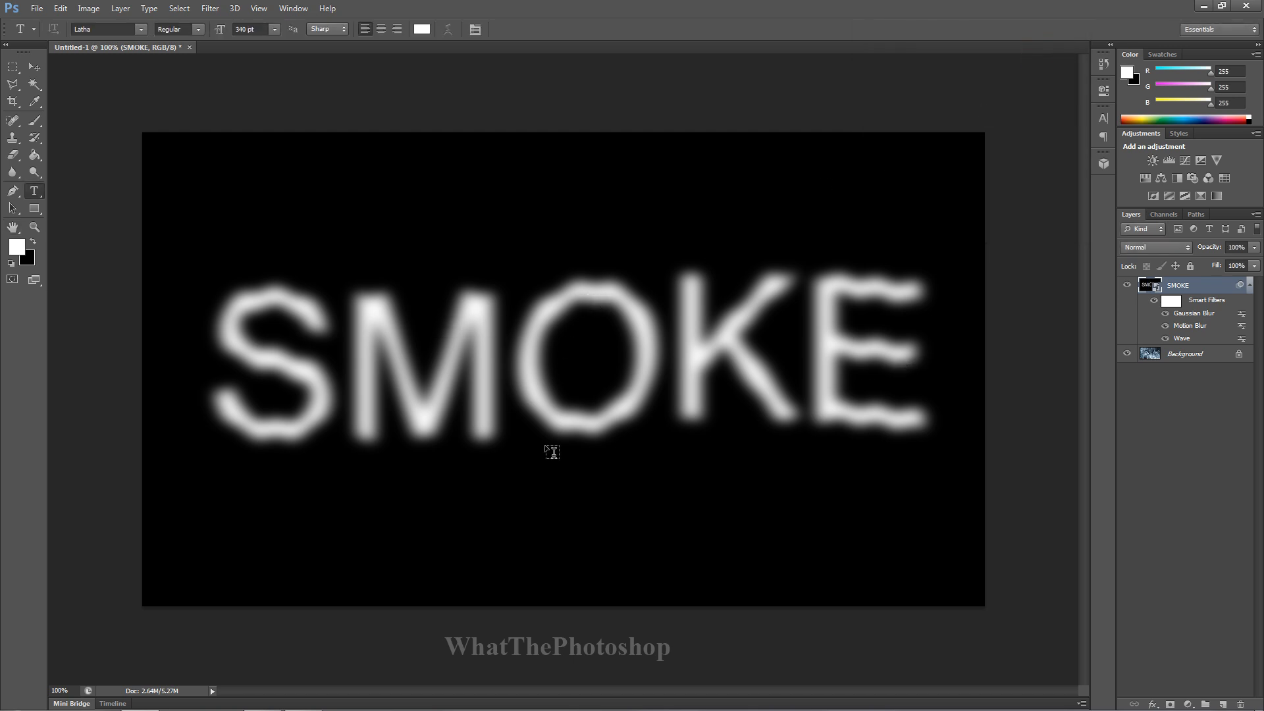
{"action": "mouse_move", "coordinate": [834, 282]}
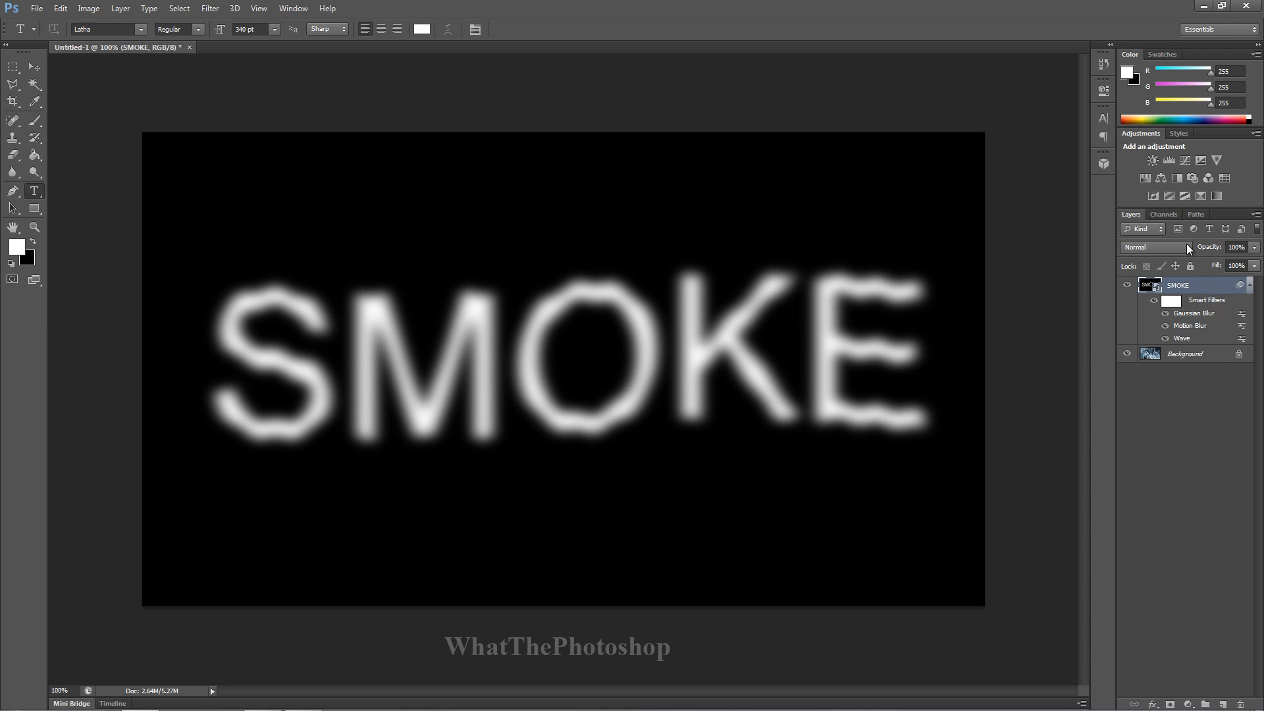
{"action": "left_click", "coordinate": [1154, 247]}
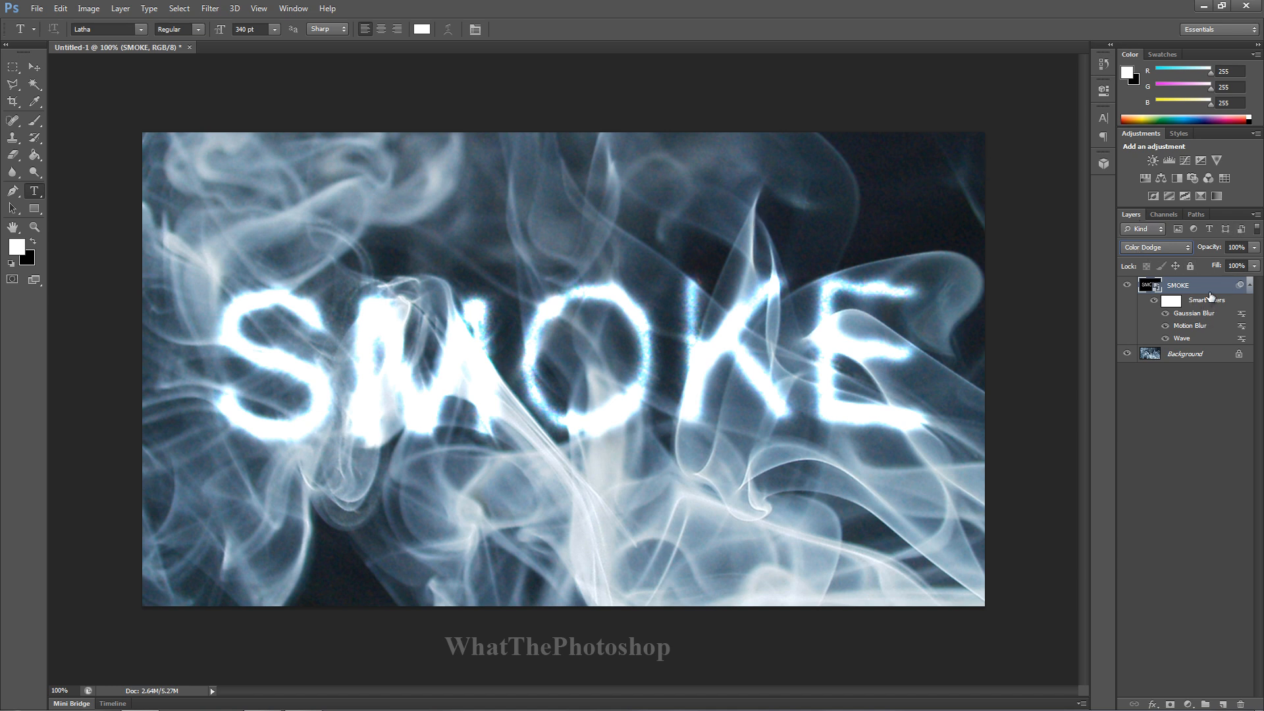
{"action": "mouse_move", "coordinate": [1200, 318]}
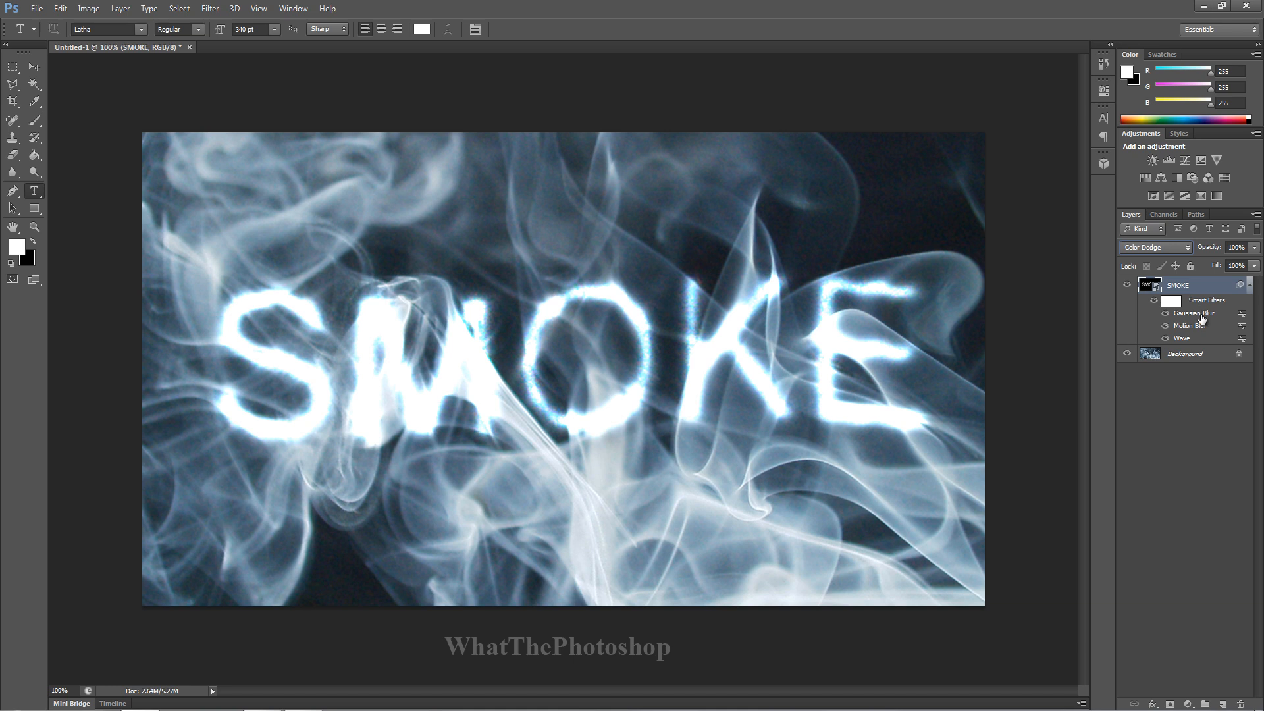
{"action": "double_click", "coordinate": [1196, 312]}
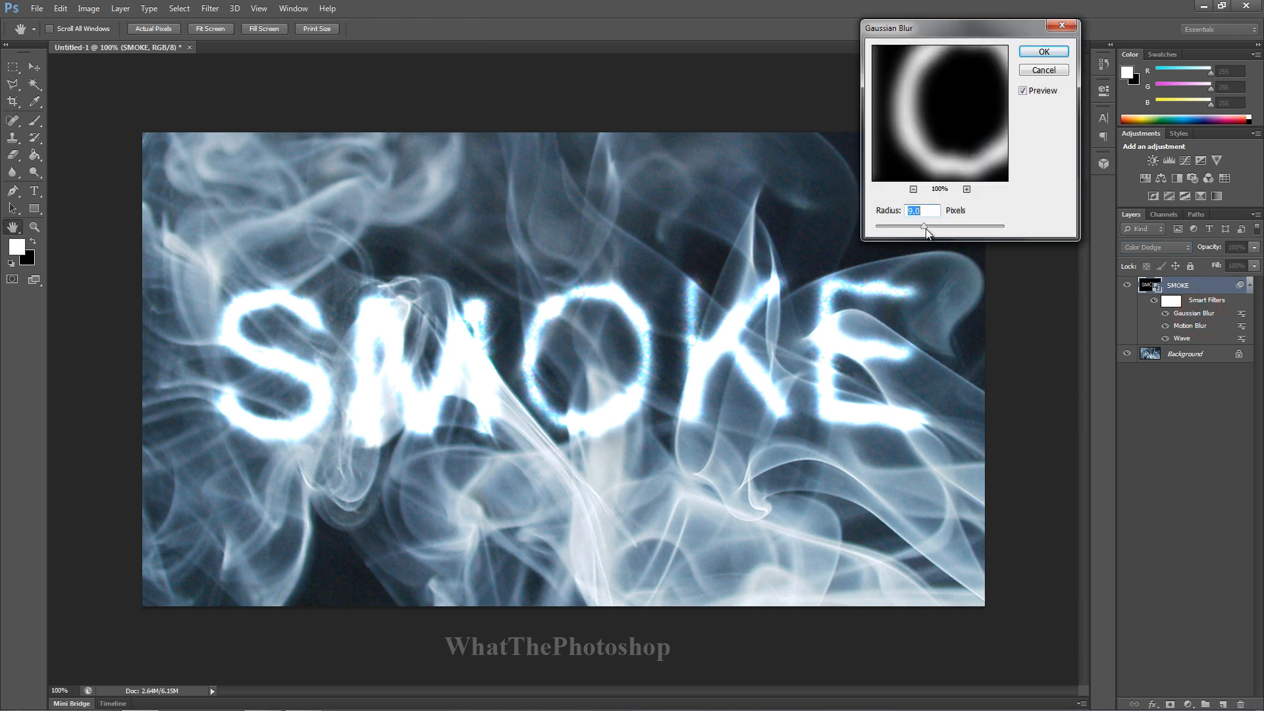
{"action": "left_click_drag", "start_coordinate": [926, 227], "coordinate": [915, 227]}
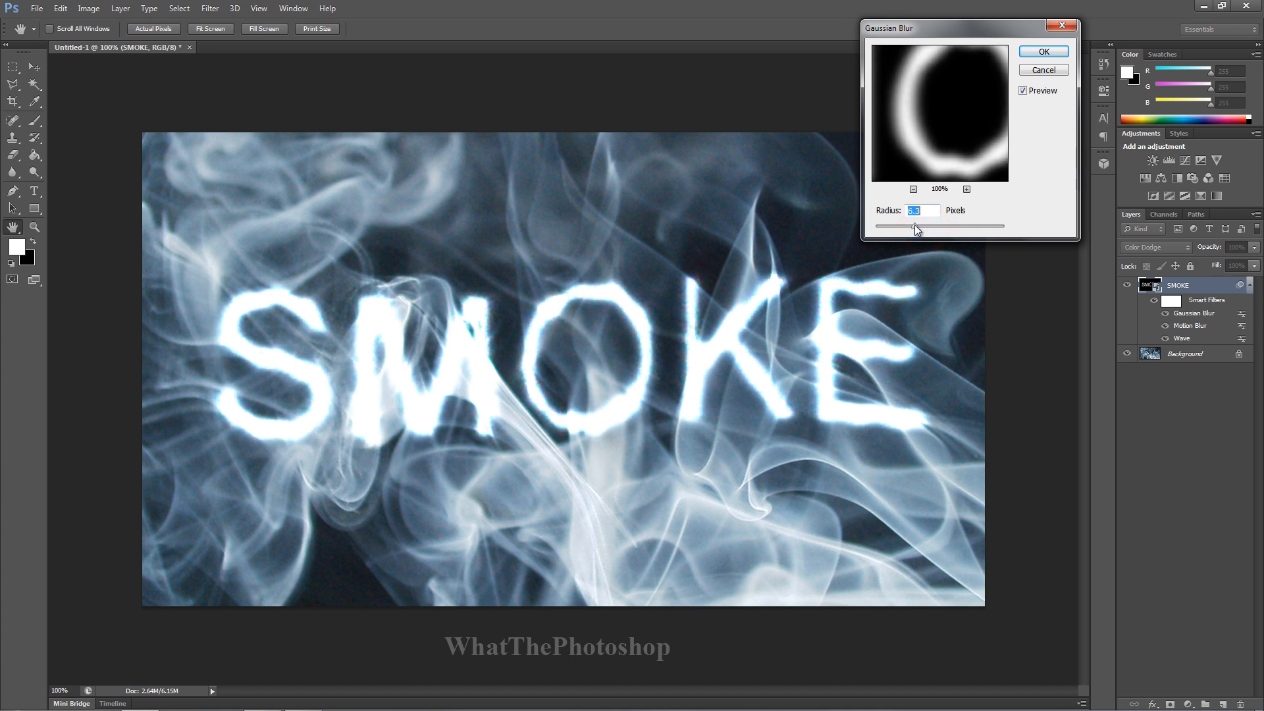
{"action": "left_click_drag", "start_coordinate": [915, 226], "coordinate": [875, 227]}
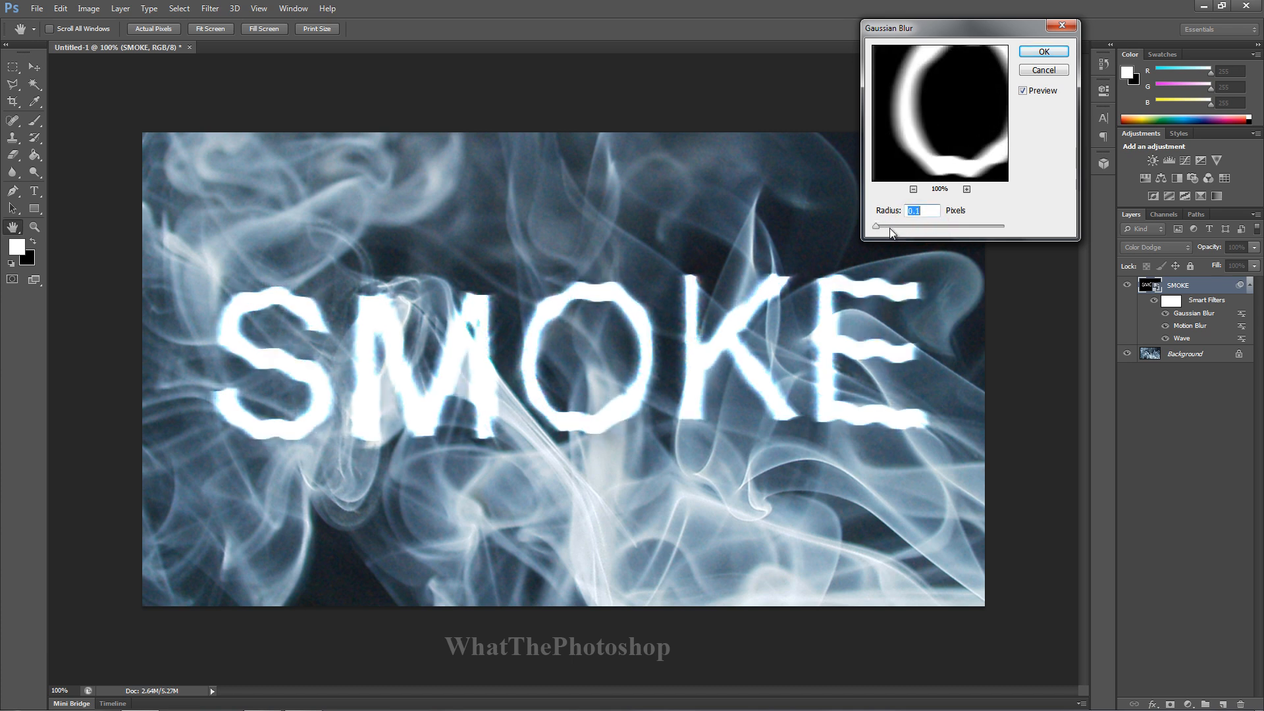
{"action": "left_click_drag", "start_coordinate": [879, 227], "coordinate": [919, 227]}
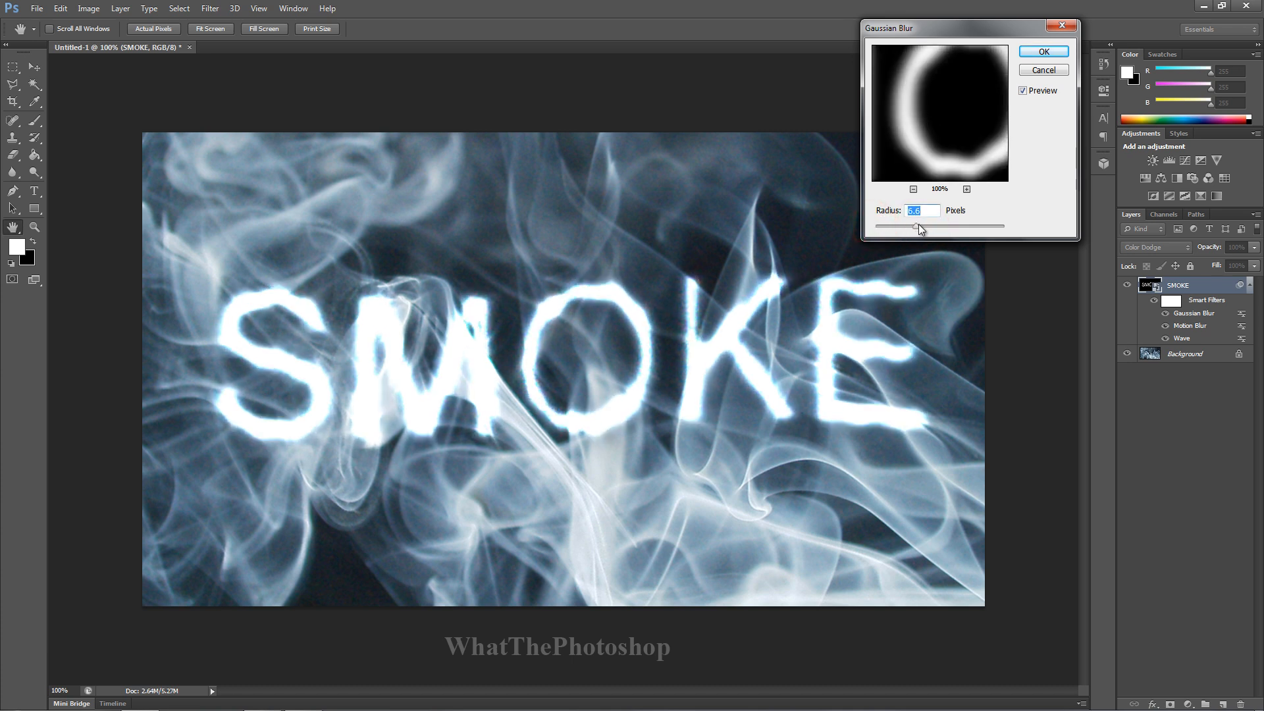
{"action": "left_click_drag", "start_coordinate": [915, 228], "coordinate": [932, 228]}
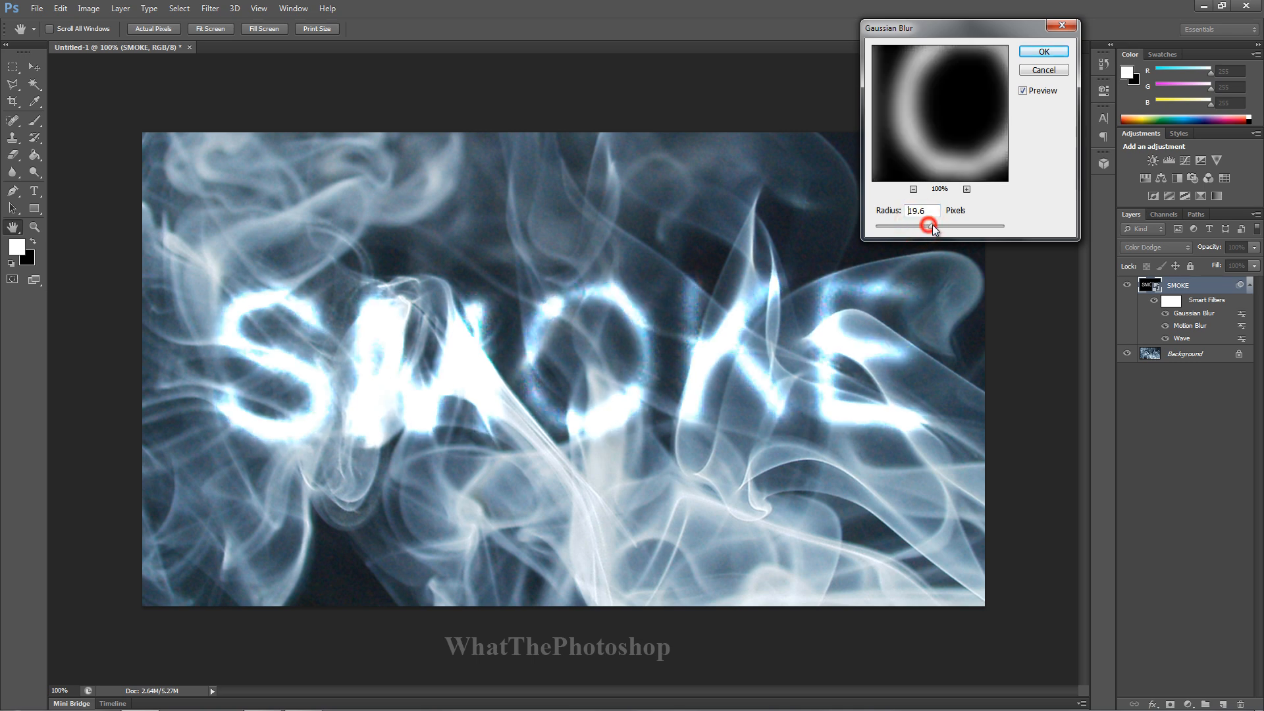
{"action": "left_click_drag", "start_coordinate": [932, 227], "coordinate": [919, 230]}
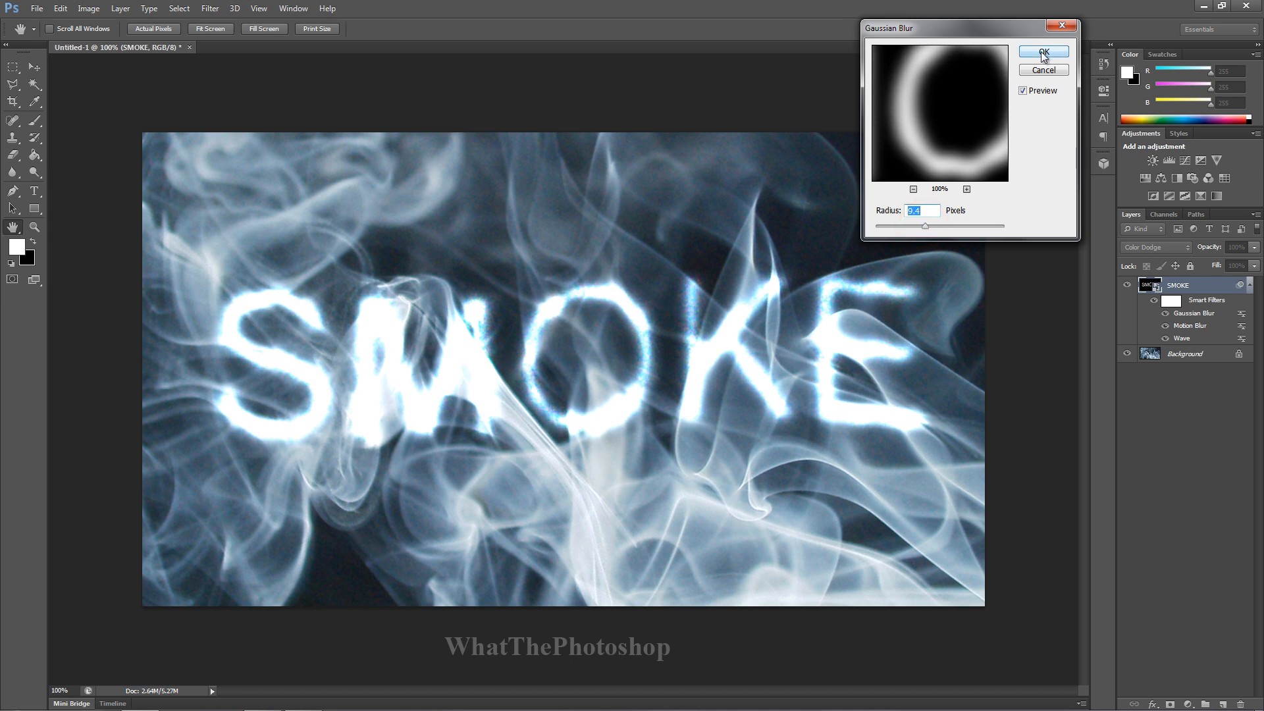
{"action": "left_click", "coordinate": [1042, 52]}
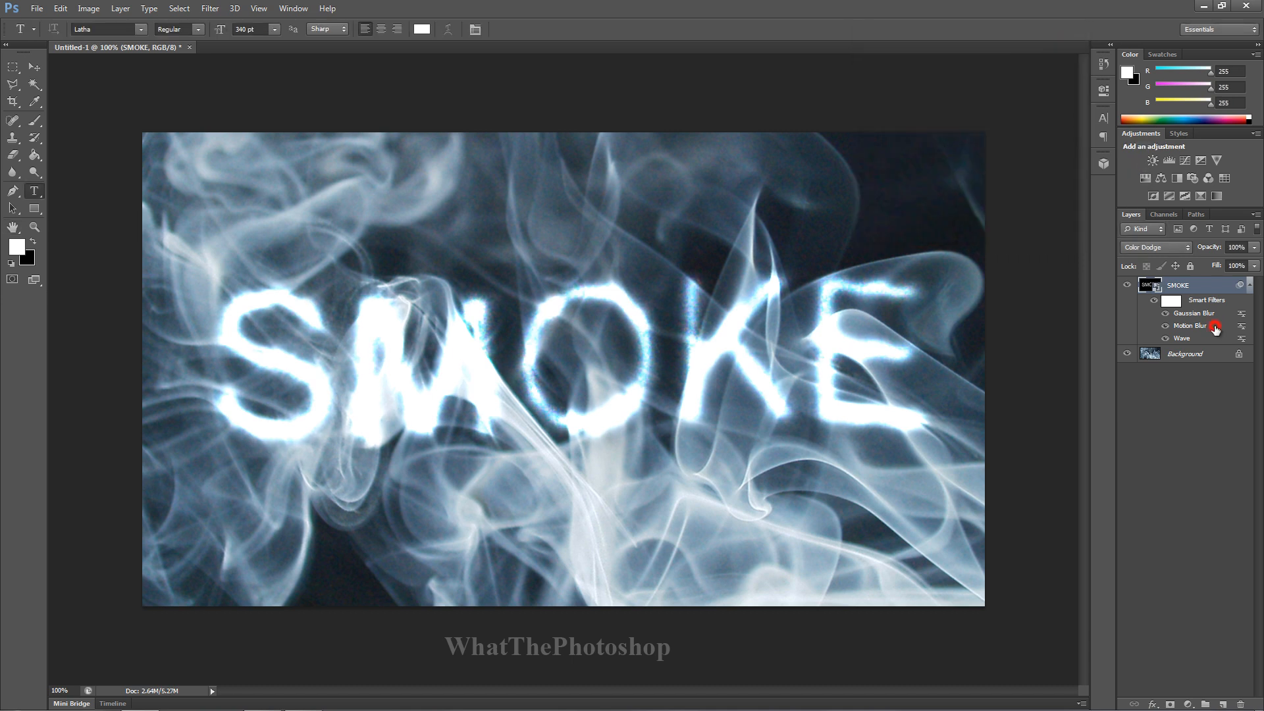
{"action": "double_click", "coordinate": [1190, 324]}
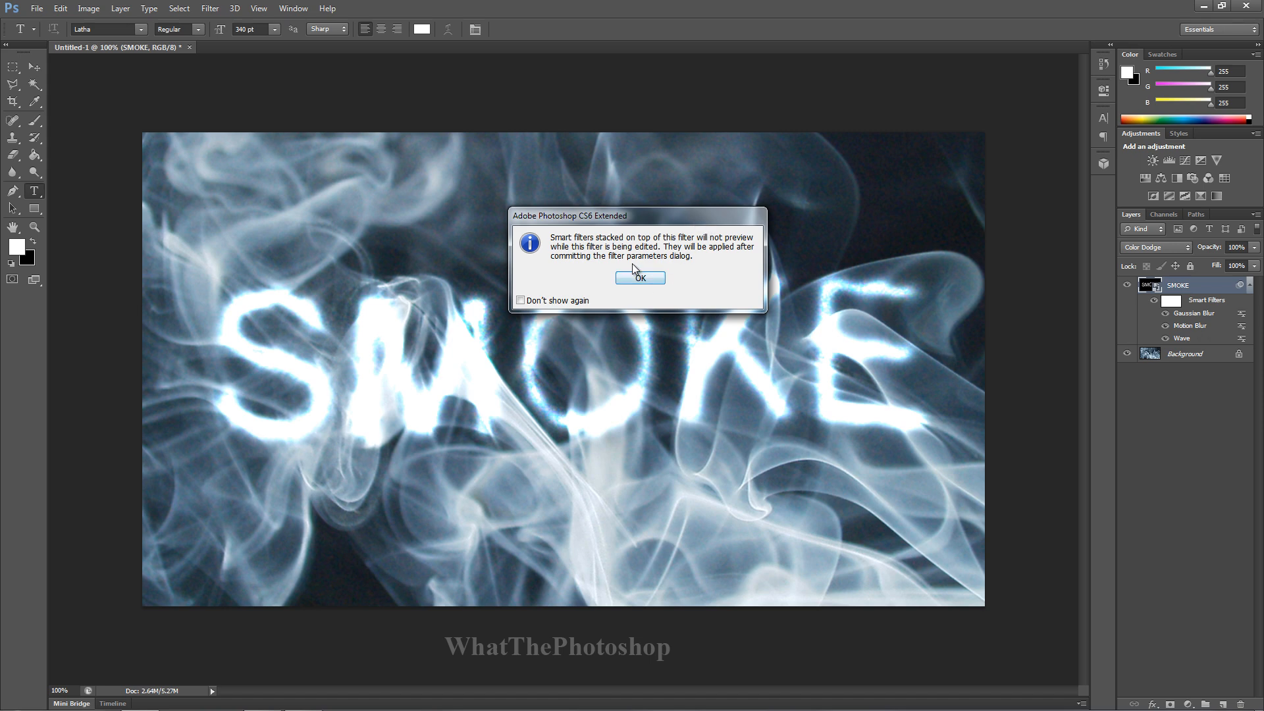
{"action": "left_click", "coordinate": [640, 277]}
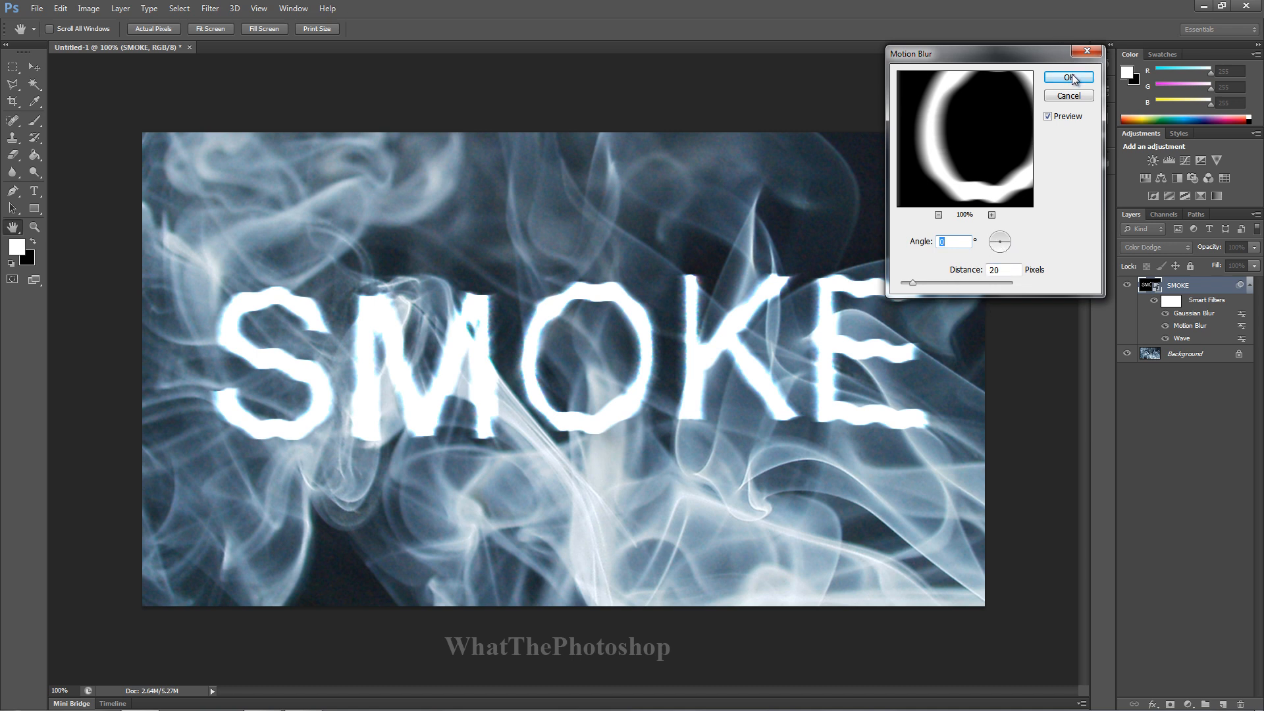
{"action": "left_click", "coordinate": [1067, 76]}
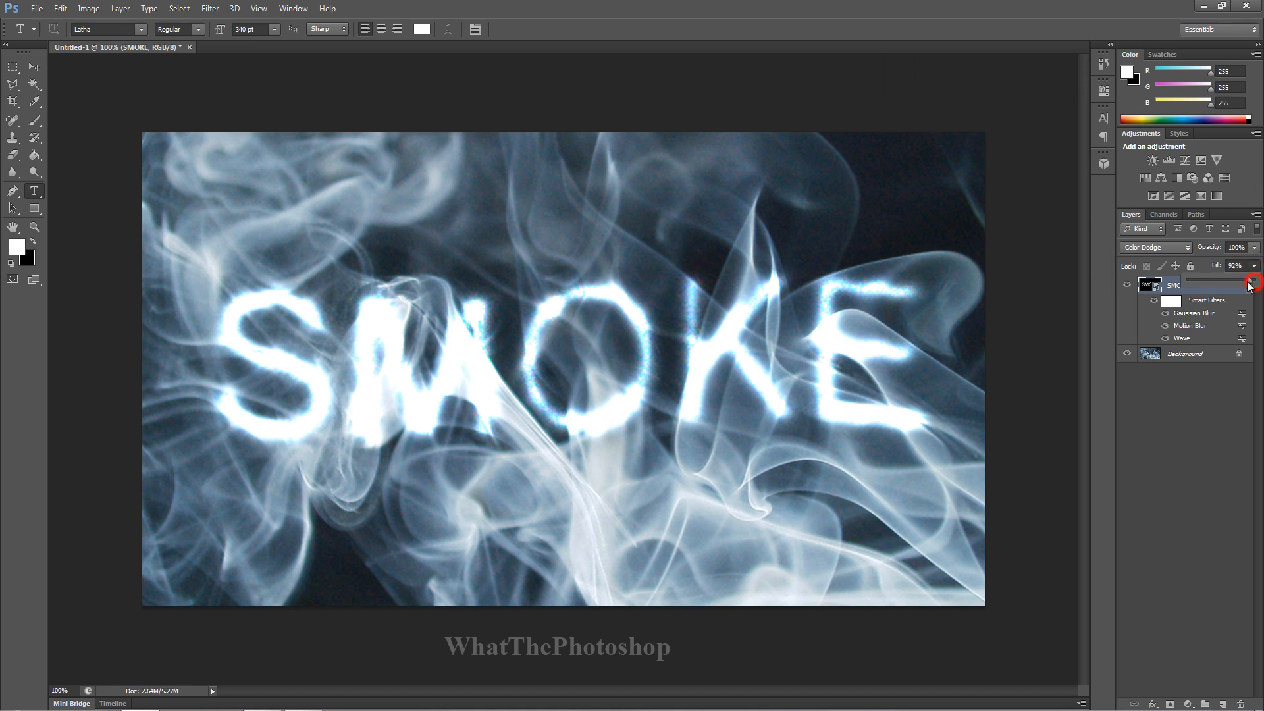
- Lower the SMOKE layer's Fill to 98%
{"action": "left_click_drag", "start_coordinate": [1233, 266], "coordinate": [1226, 266]}
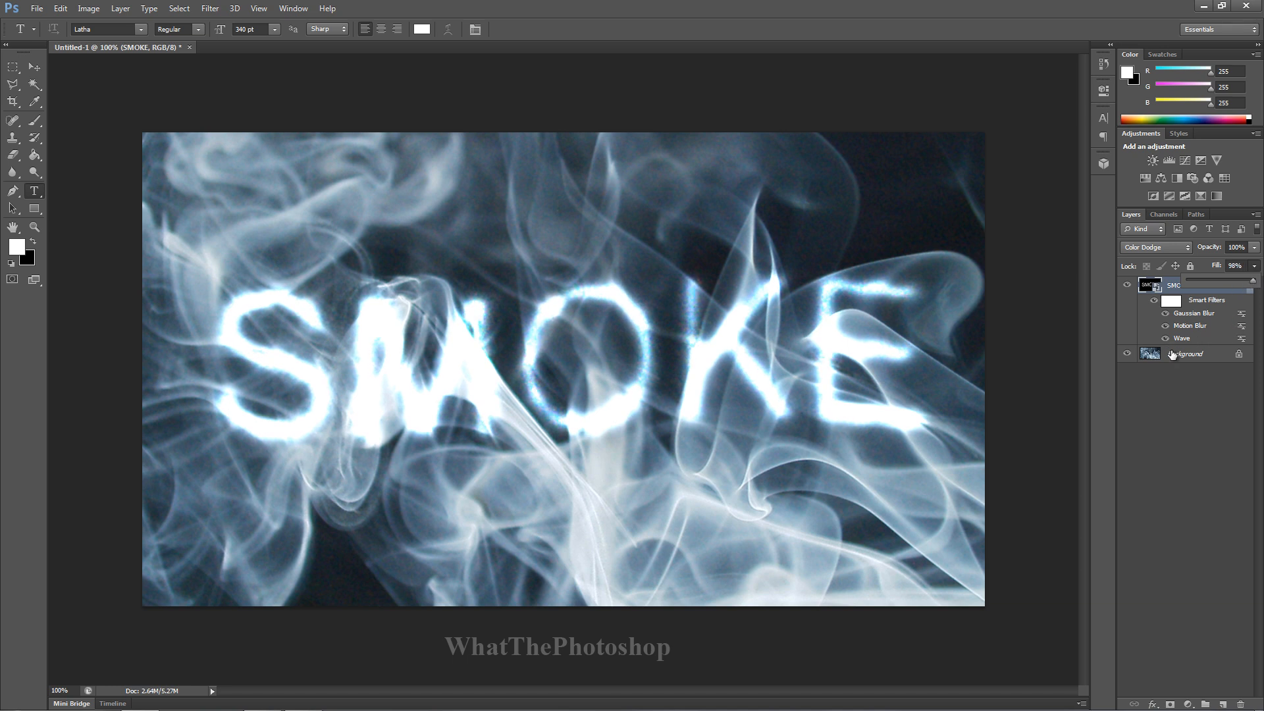
- Select the Background layer and apply Flatten Image to merge all layers
{"action": "left_click", "coordinate": [1185, 354]}
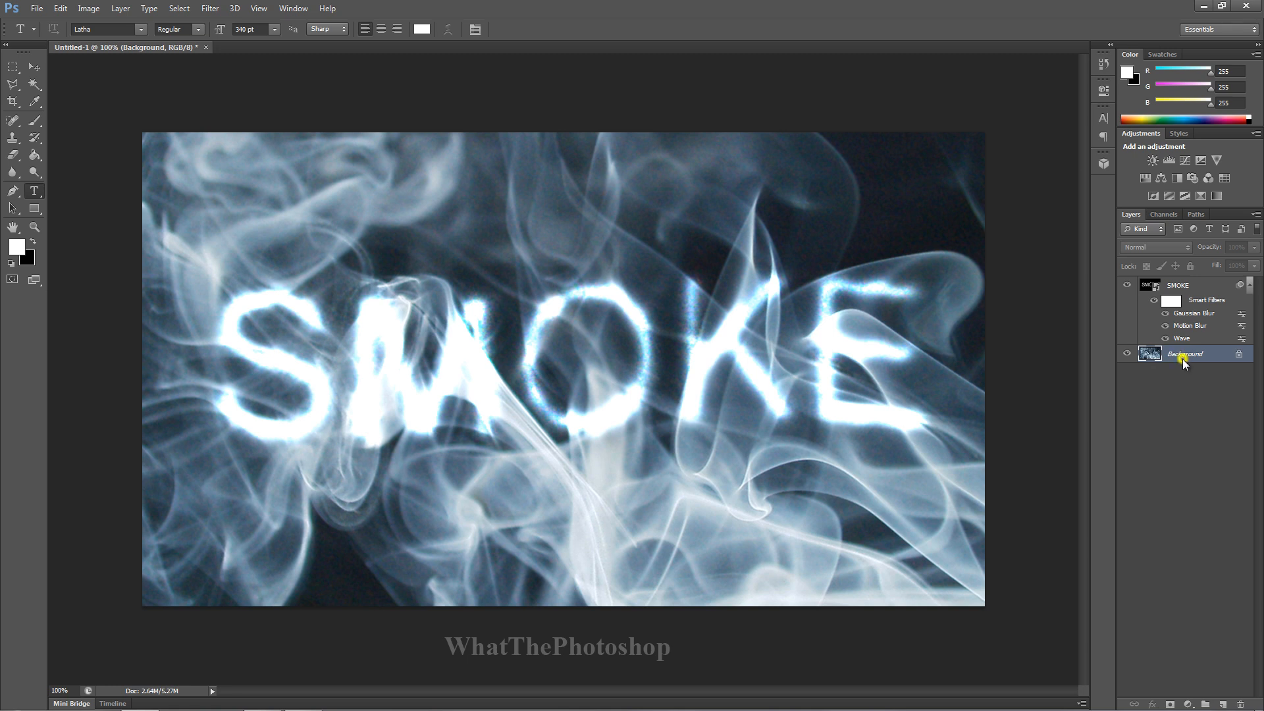
{"action": "left_click", "coordinate": [1115, 471]}
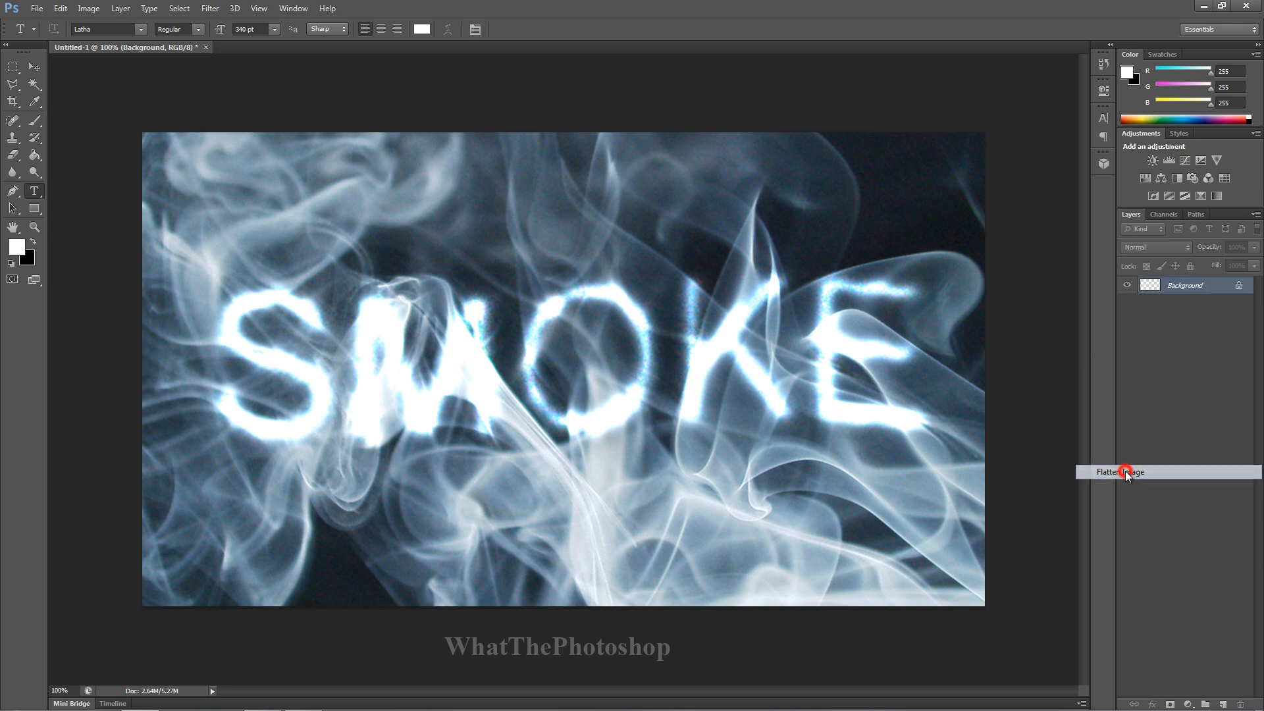
{"action": "left_click", "coordinate": [1116, 471]}
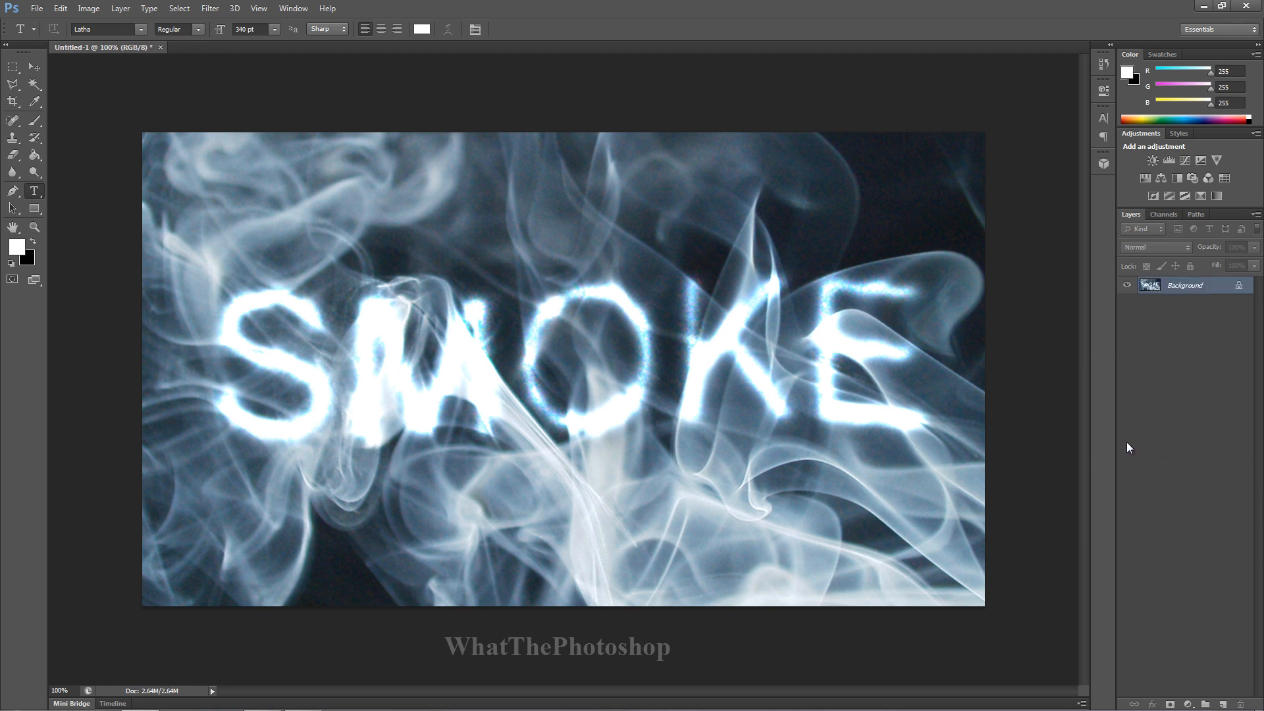